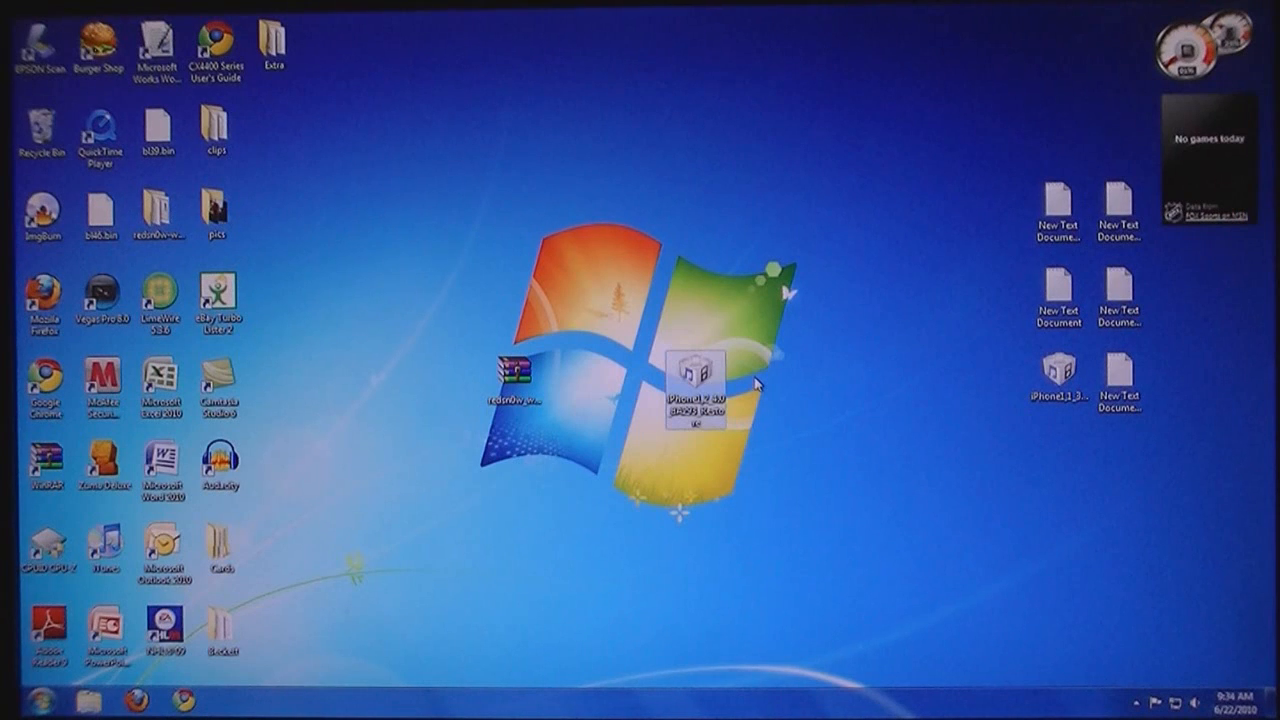
mouse_move(812, 400)
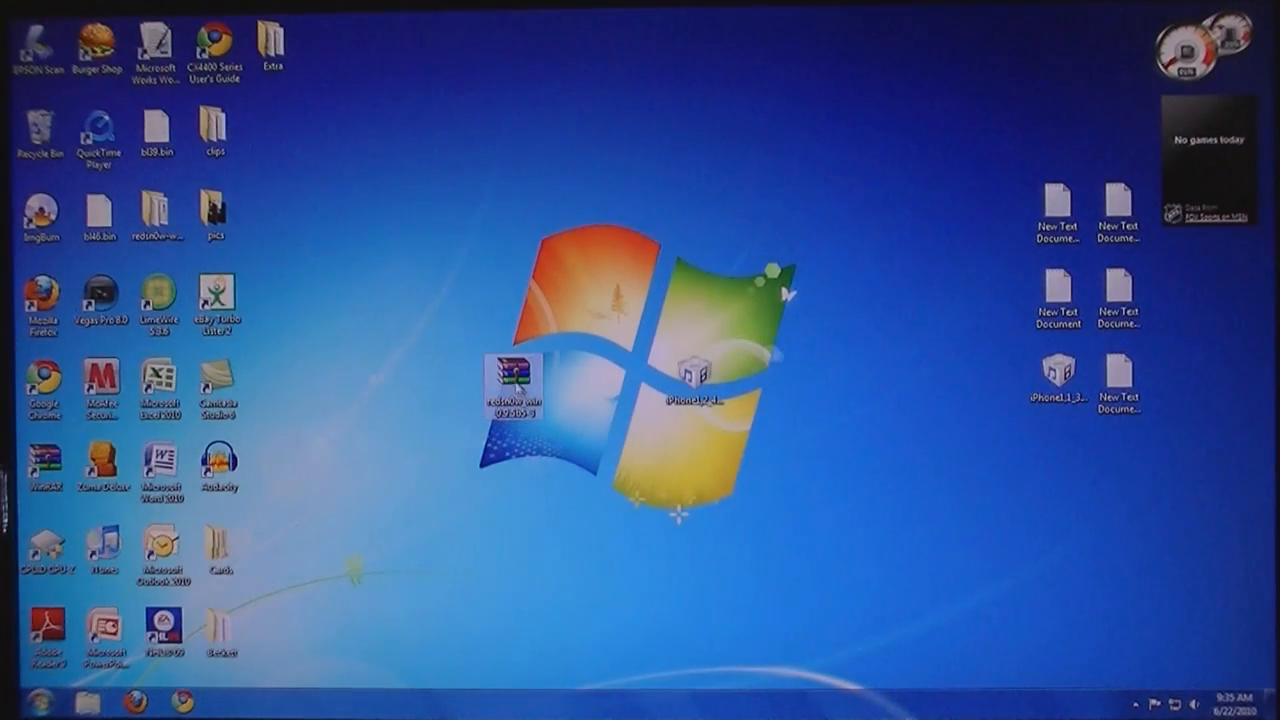
Extract the redsn0w zip archive from the desktop onto the desktop.
double_click(510, 390)
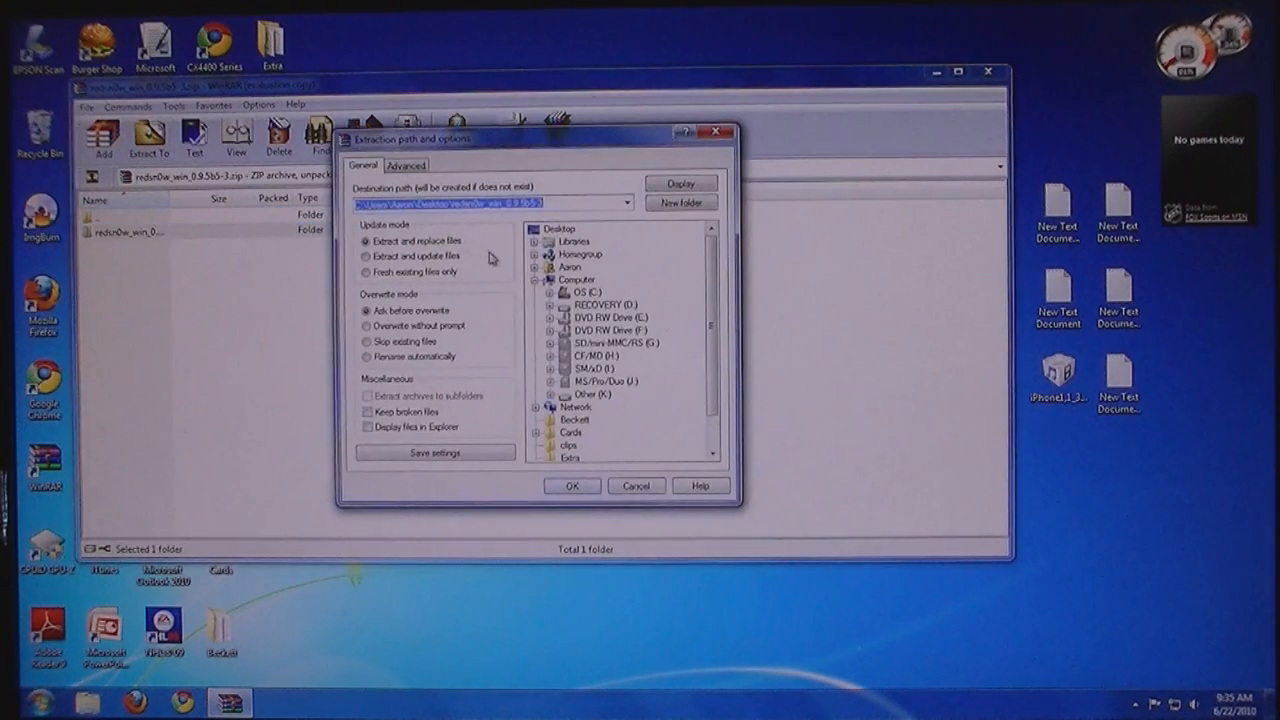
left_click(572, 486)
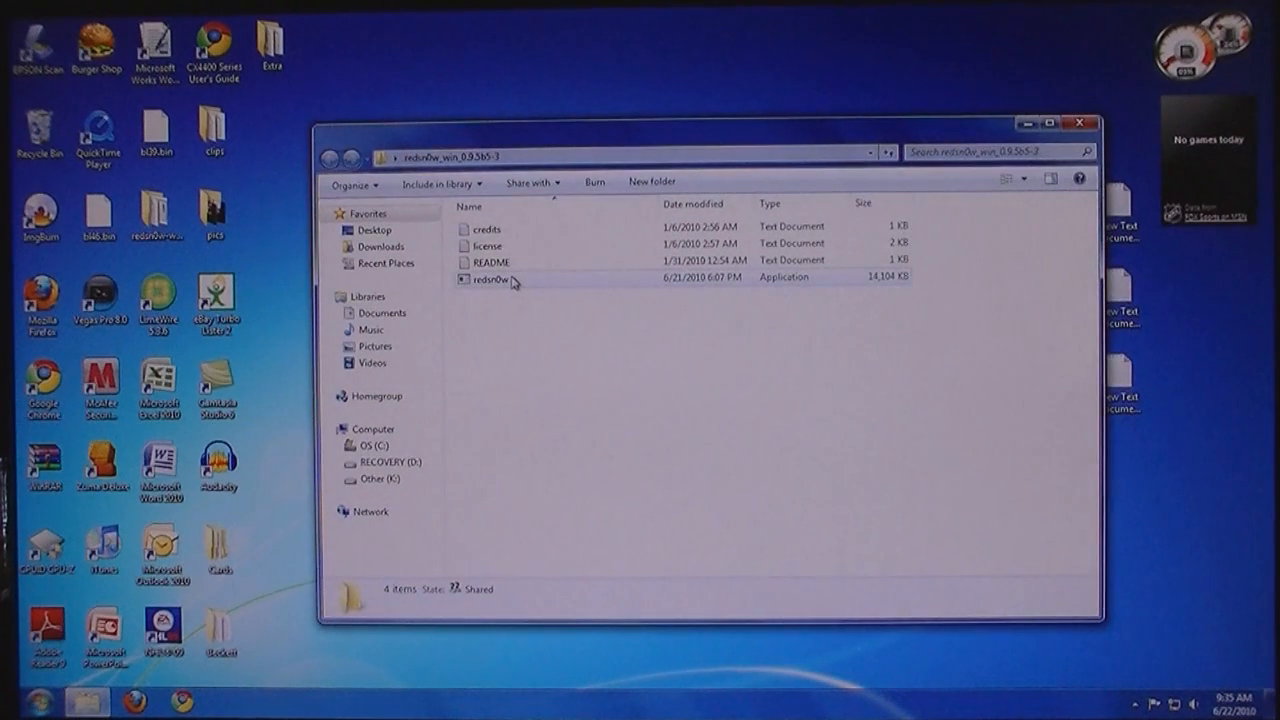
Launch redsn0w and load the iPhone1,2 4.0 restore IPSW so it is identified.
double_click(490, 278)
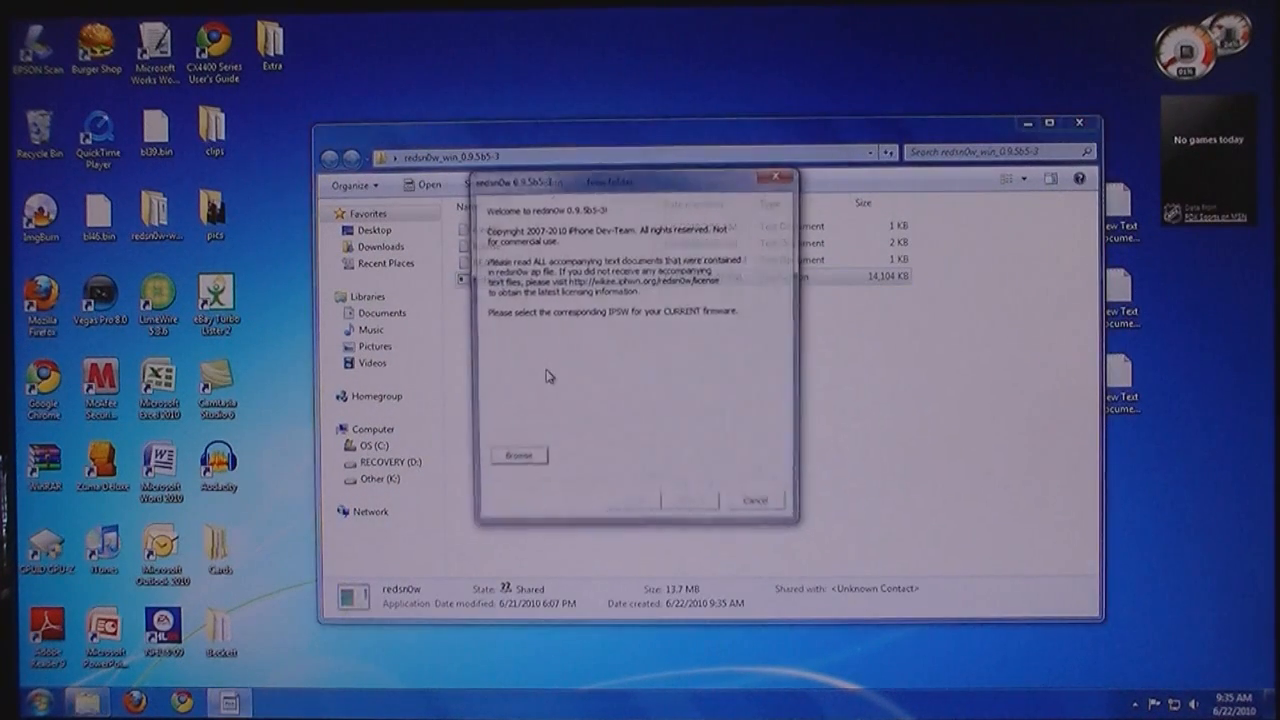
left_click(518, 456)
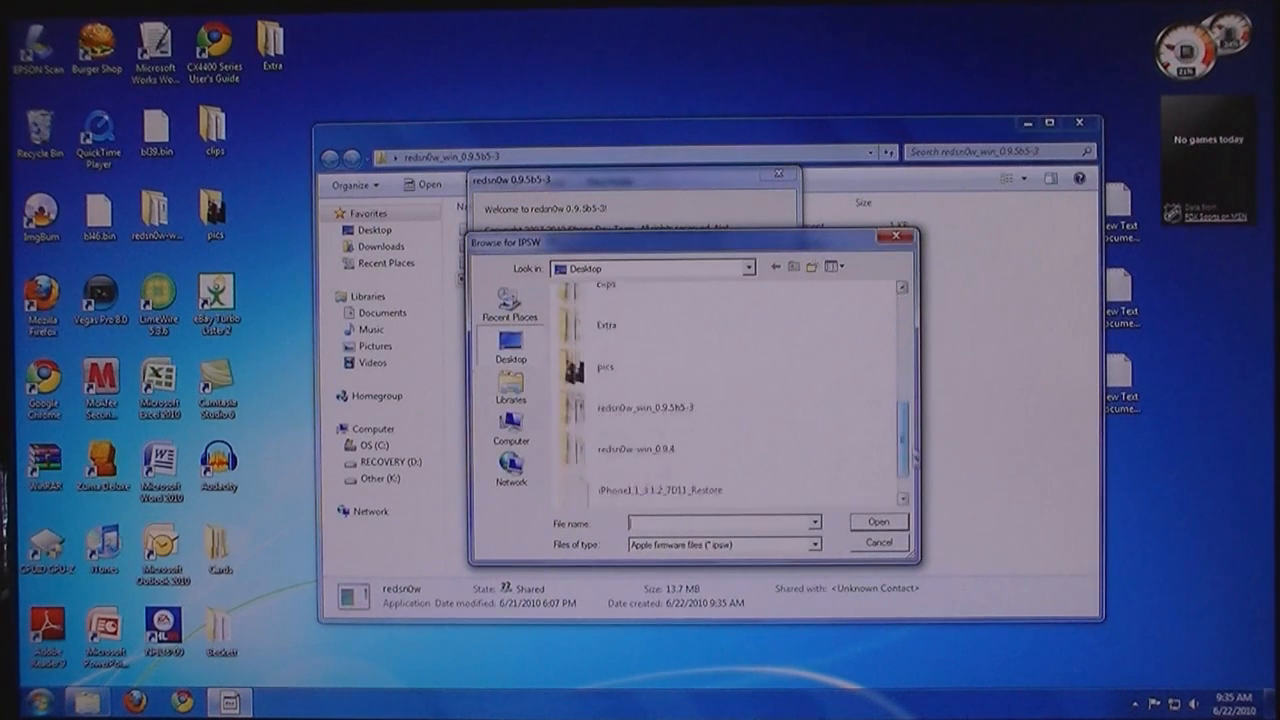
left_click(660, 486)
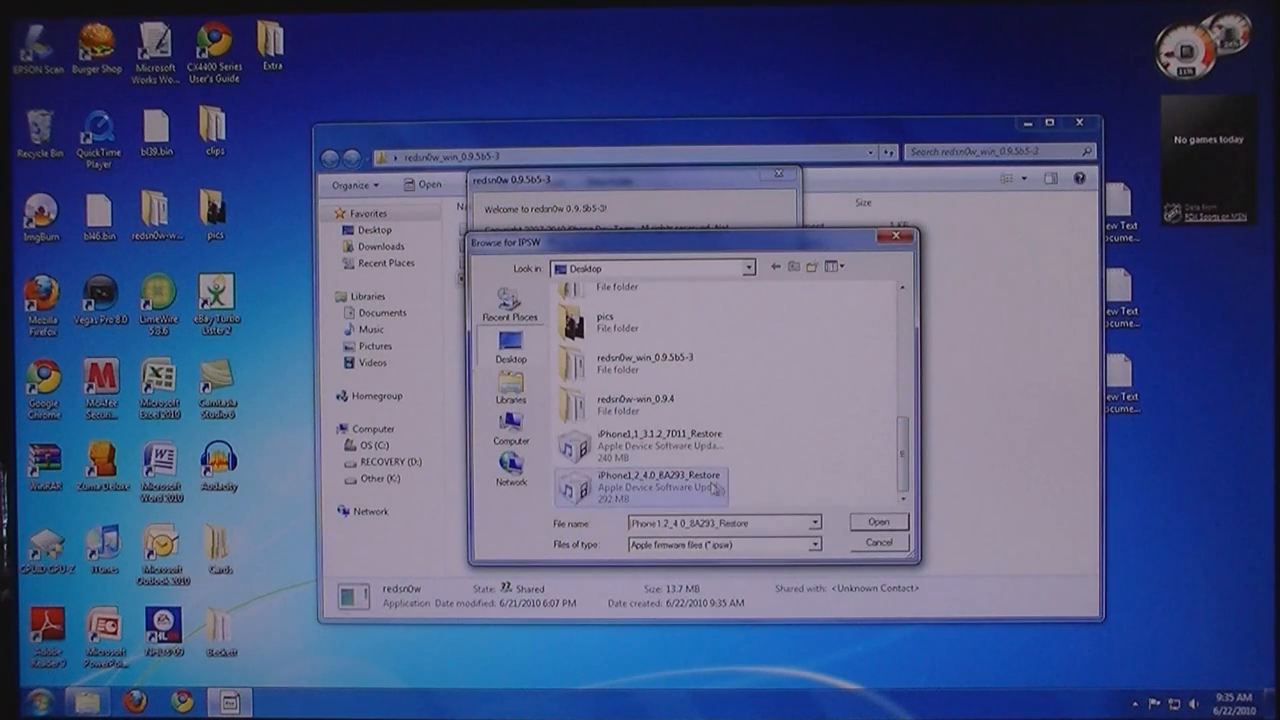
left_click(876, 520)
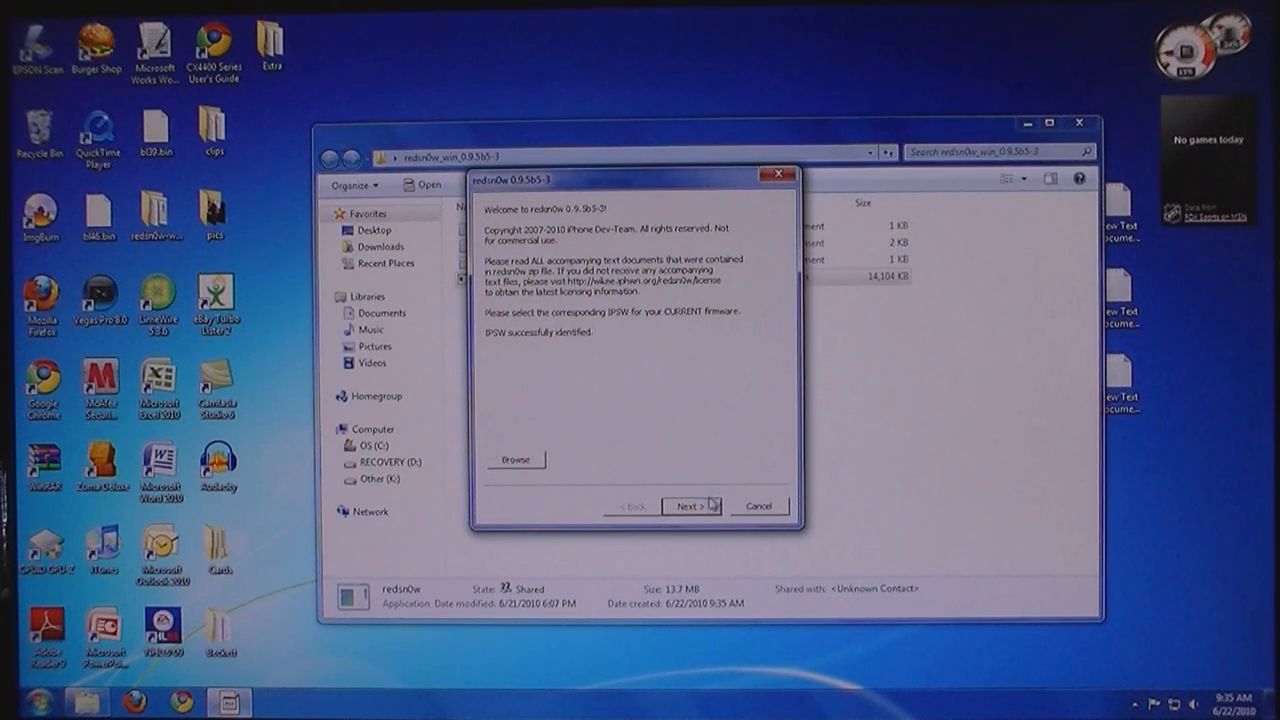
left_click(690, 504)
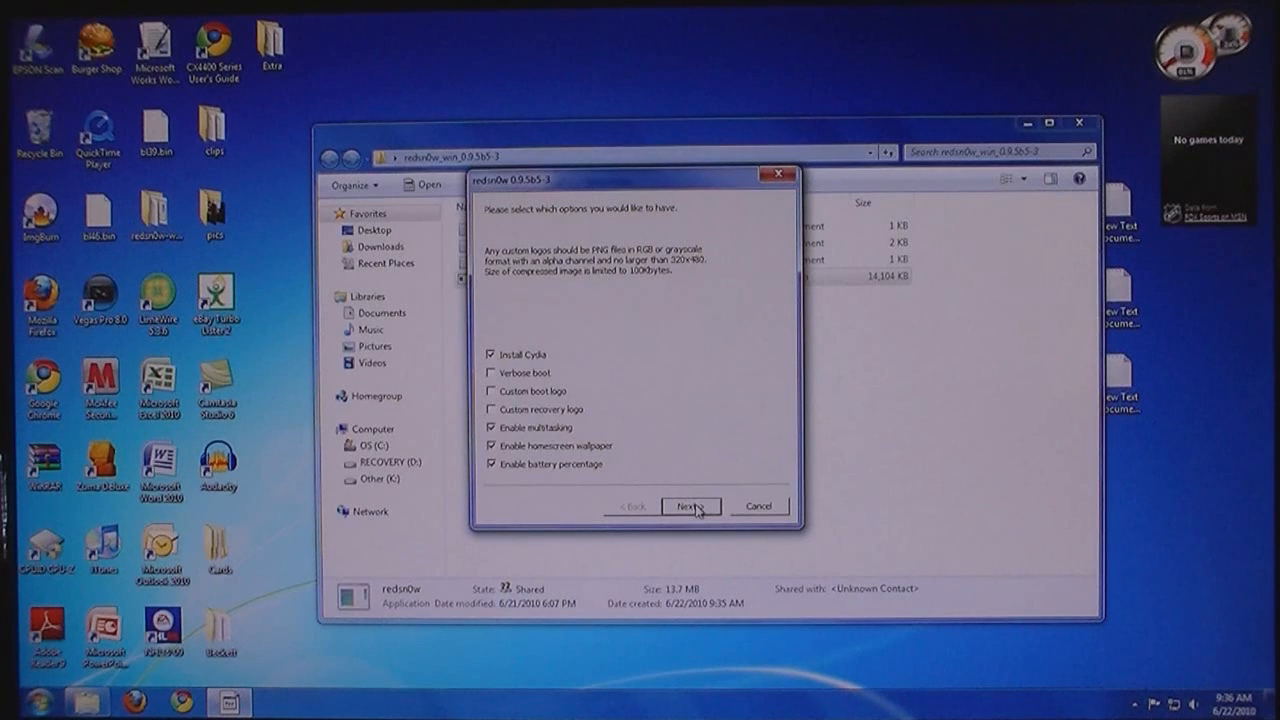
Run the jailbreak with the chosen options through the DFU prompts until Done, then finish.
left_click(690, 506)
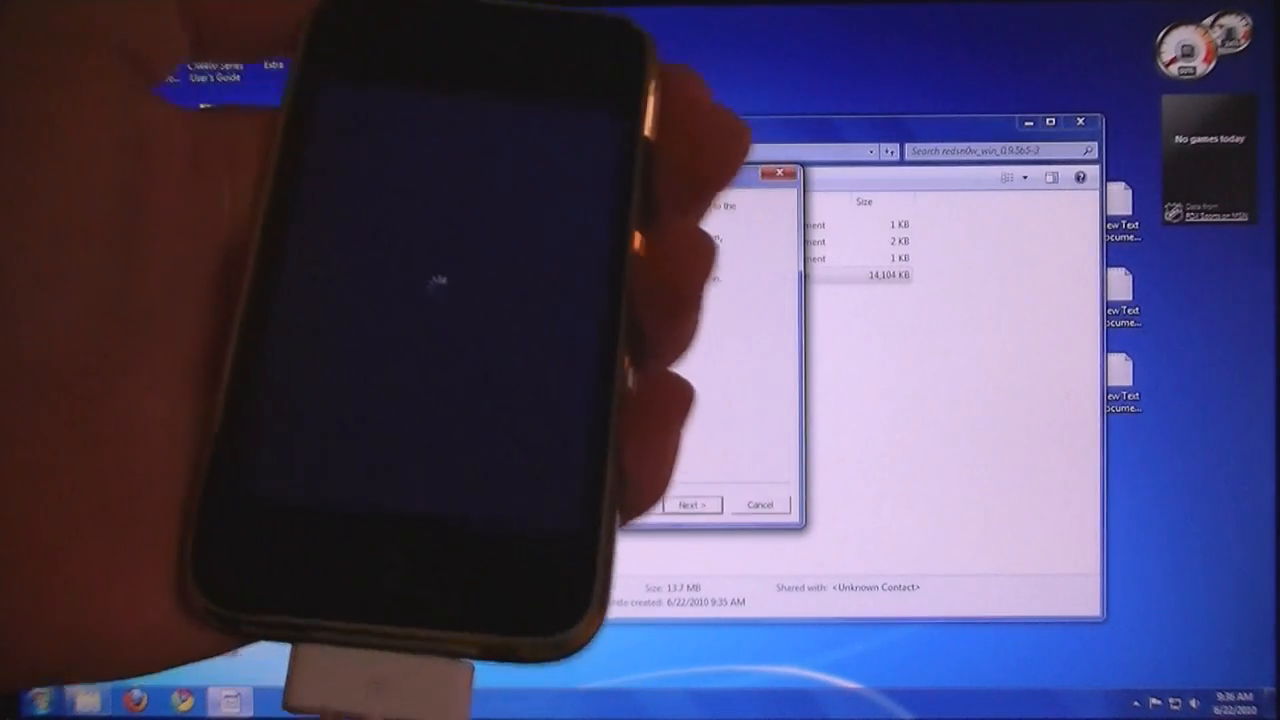
left_click(692, 504)
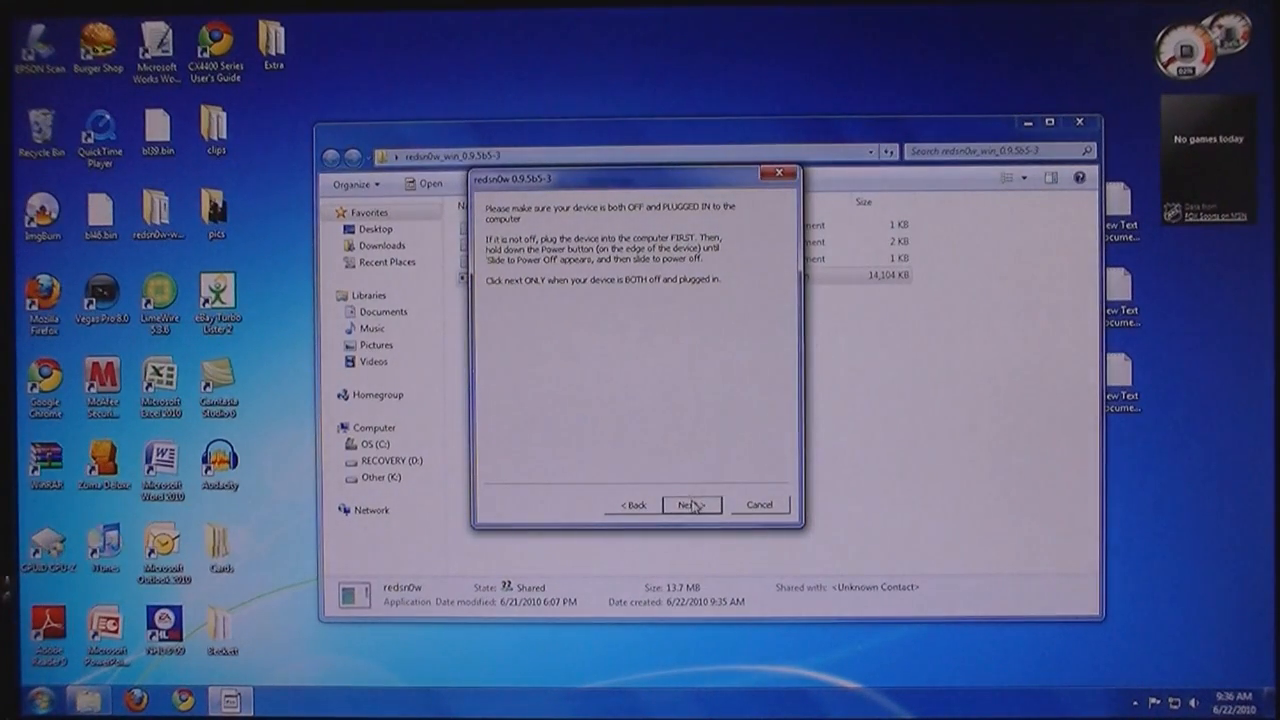
left_click(690, 504)
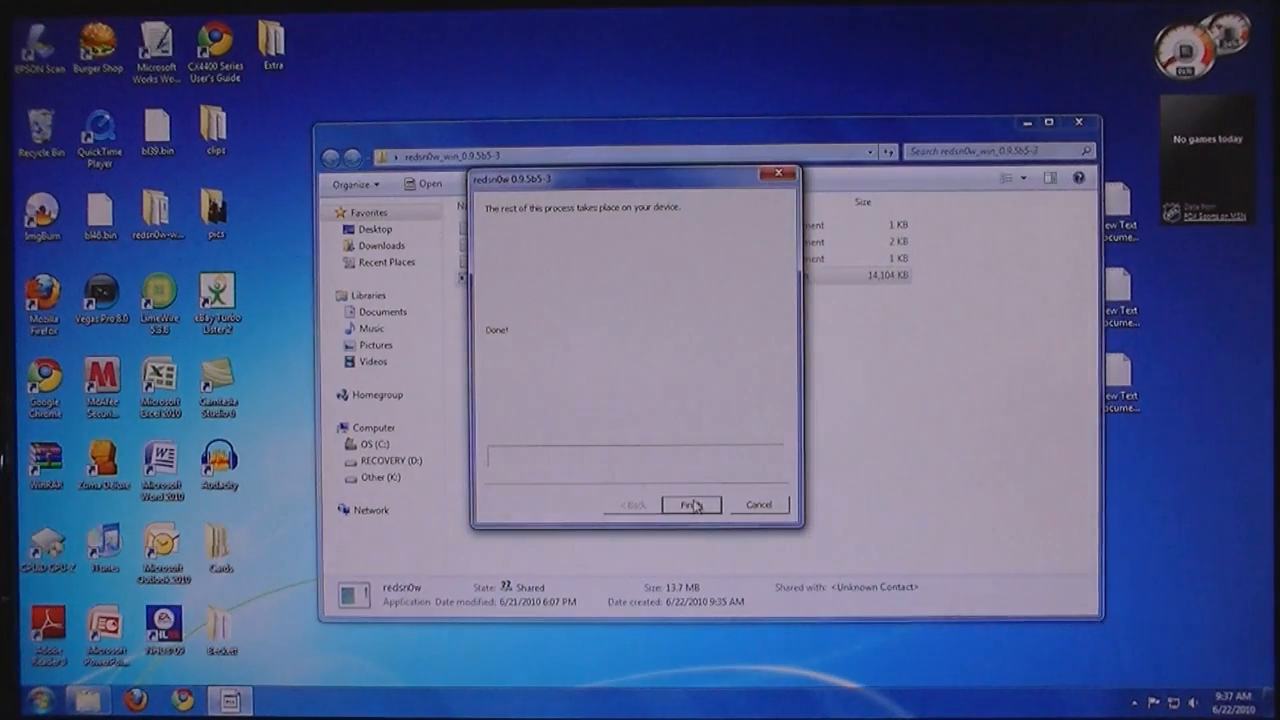
left_click(692, 504)
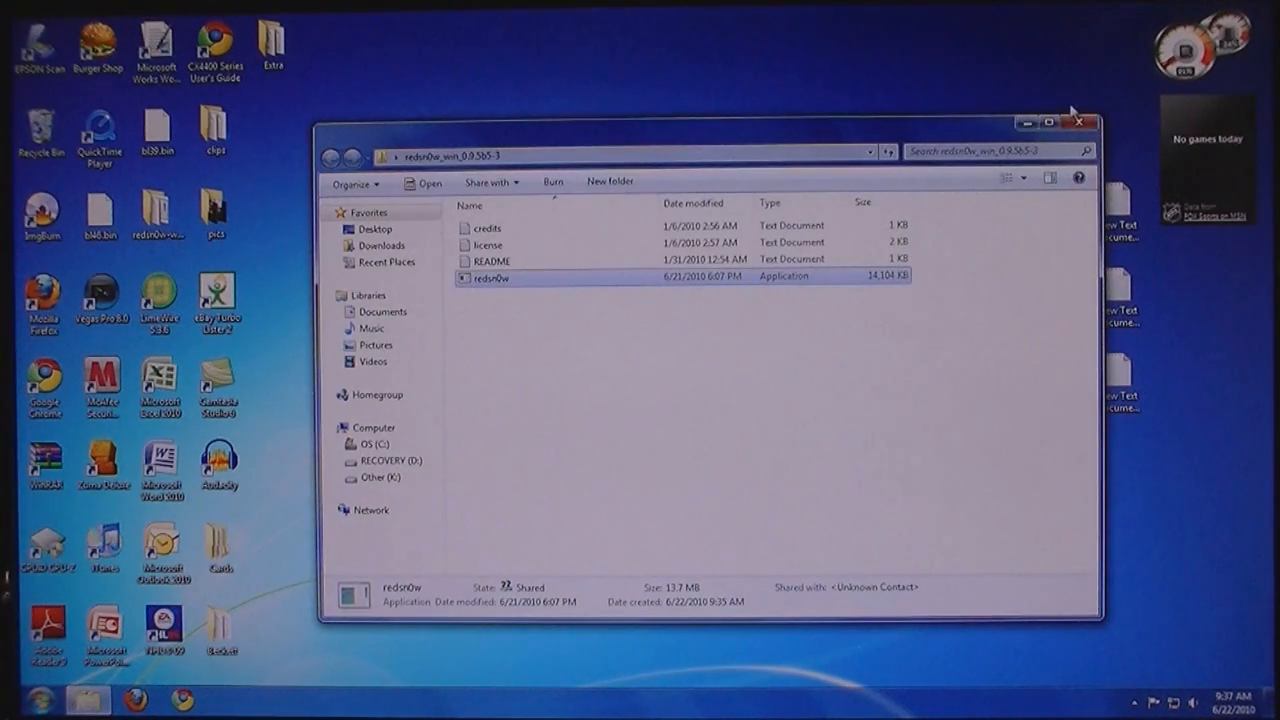
Close the redsn0w folder window while the iPhone reboots jailbroken.
left_click(1078, 122)
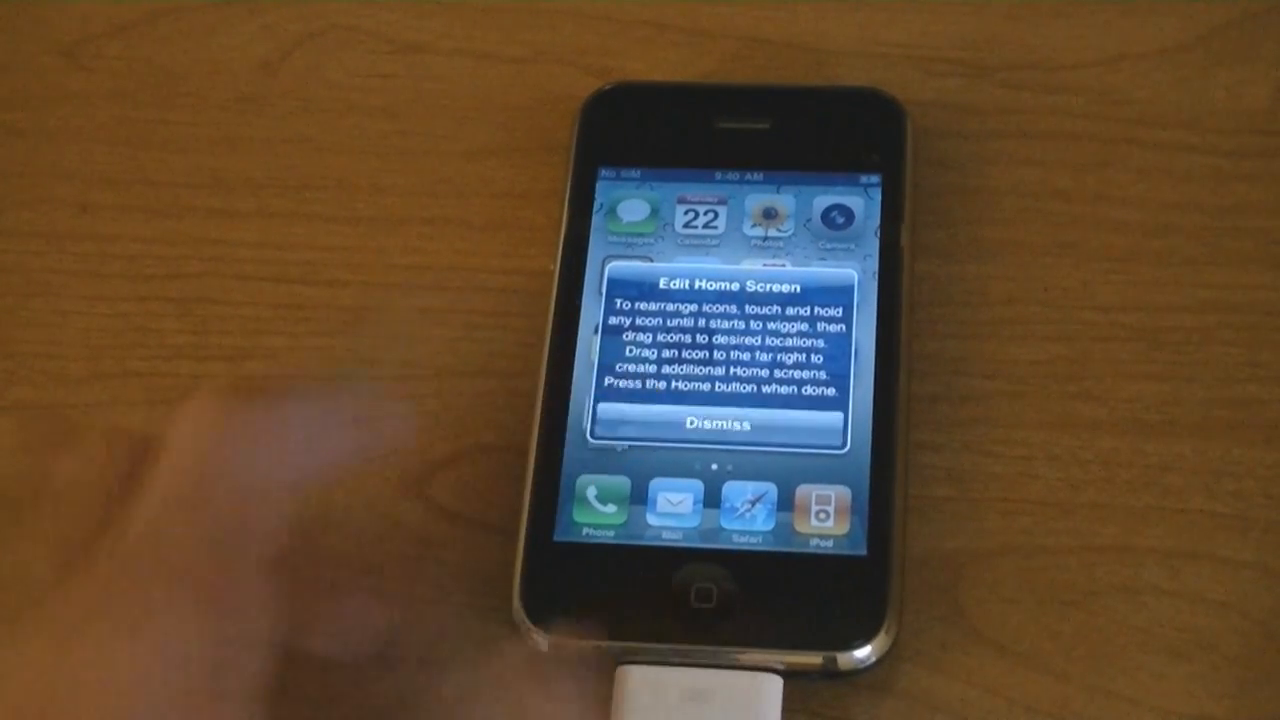
Dismiss the Edit Home Screen notice, view General settings, then lock the phone.
left_click(712, 420)
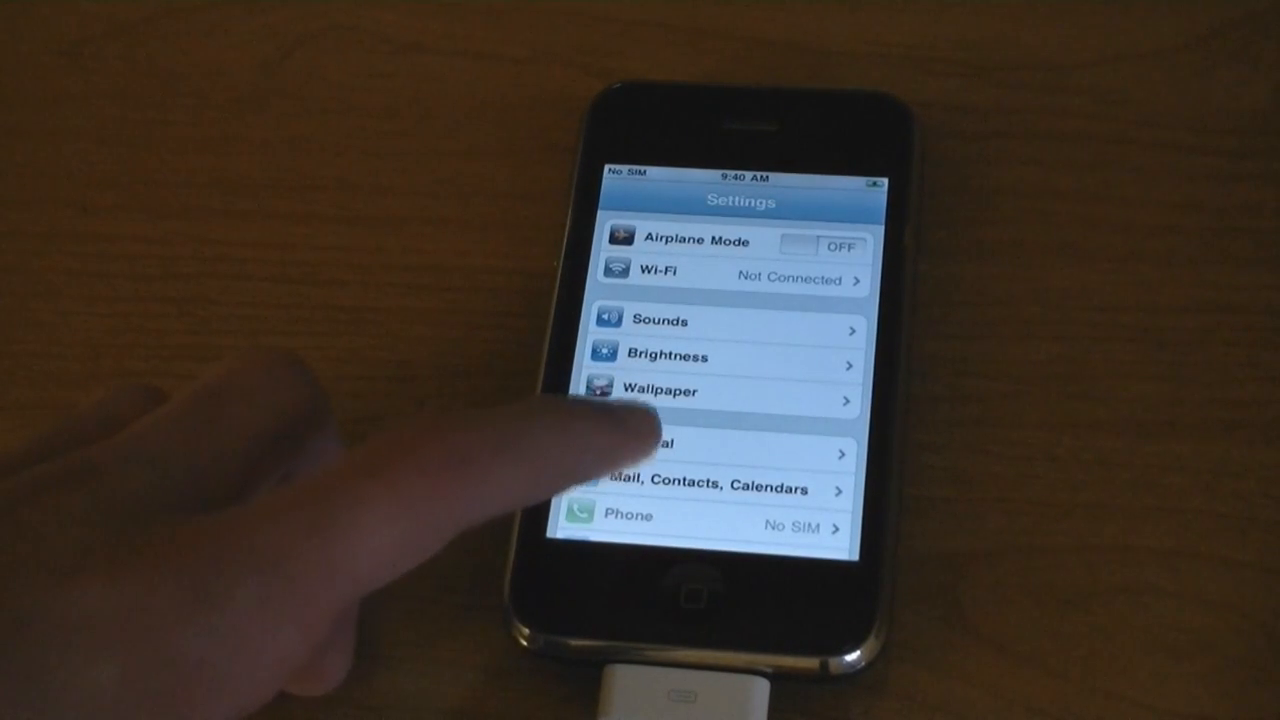
left_click(700, 452)
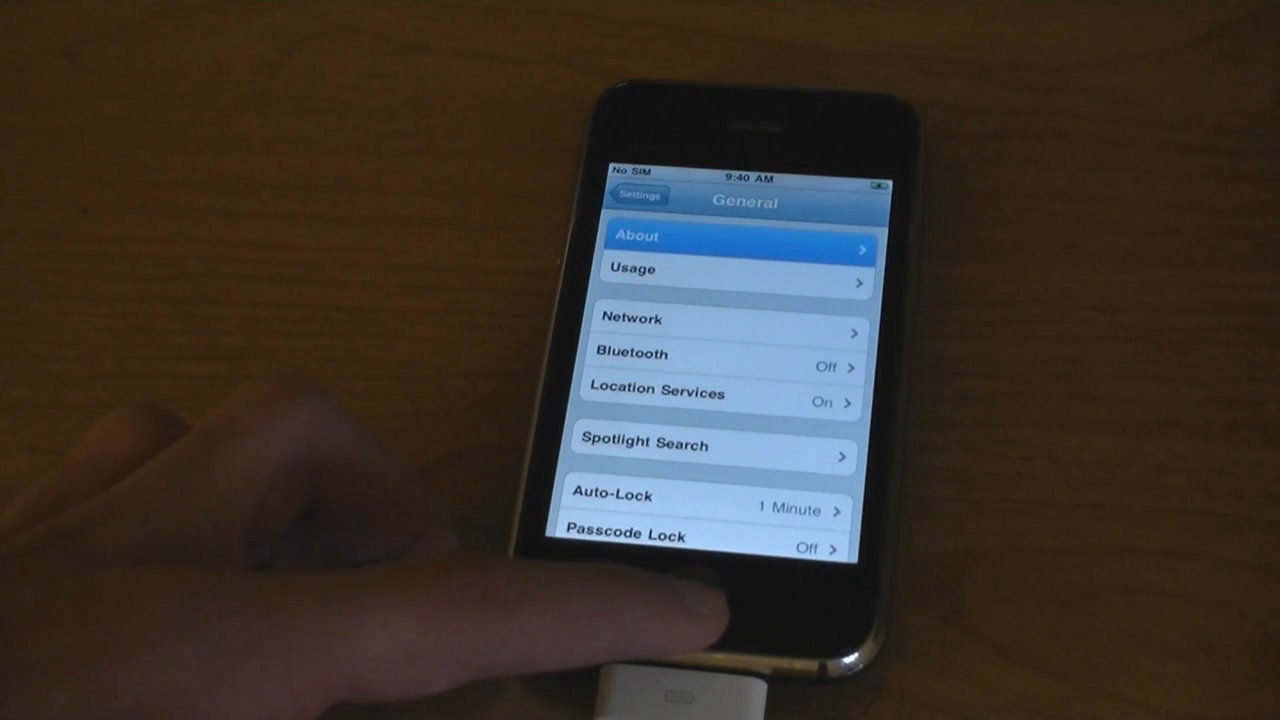
left_click(736, 238)
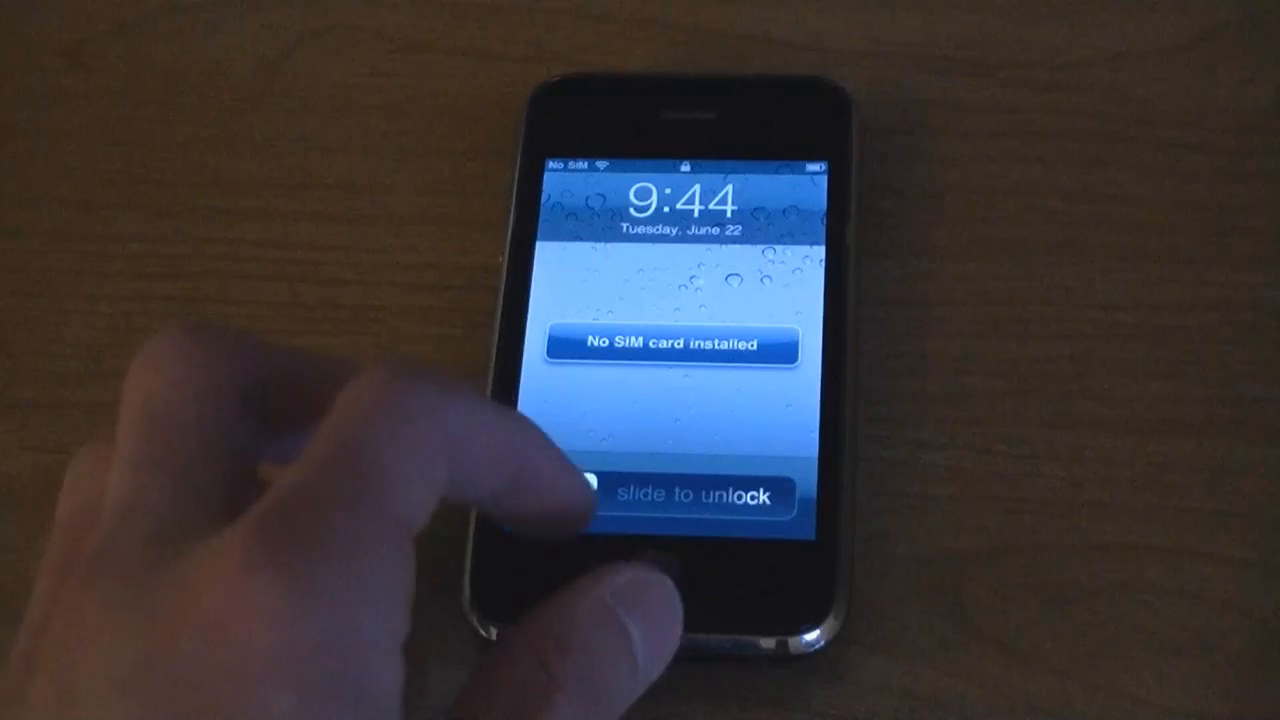
Unlock the phone, choose User (Graphical Only) in Cydia and confirm upgrading all packages.
left_click_drag(590, 496, 780, 496)
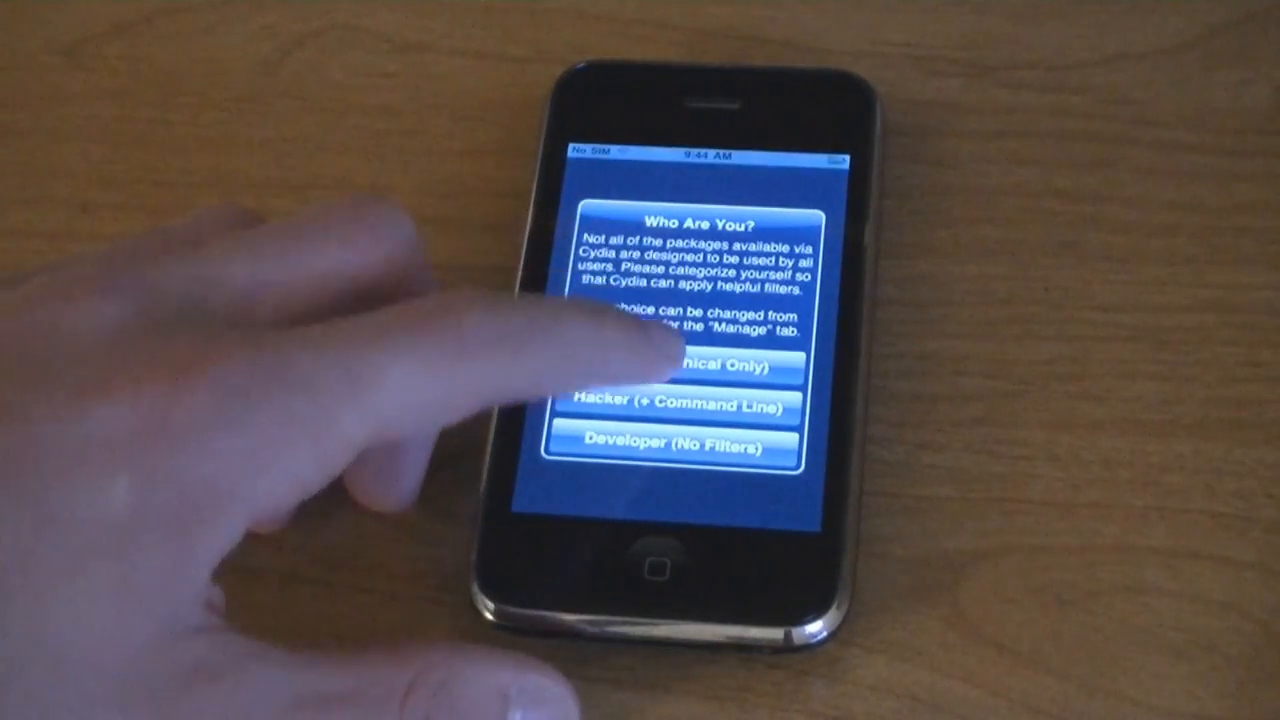
left_click(684, 368)
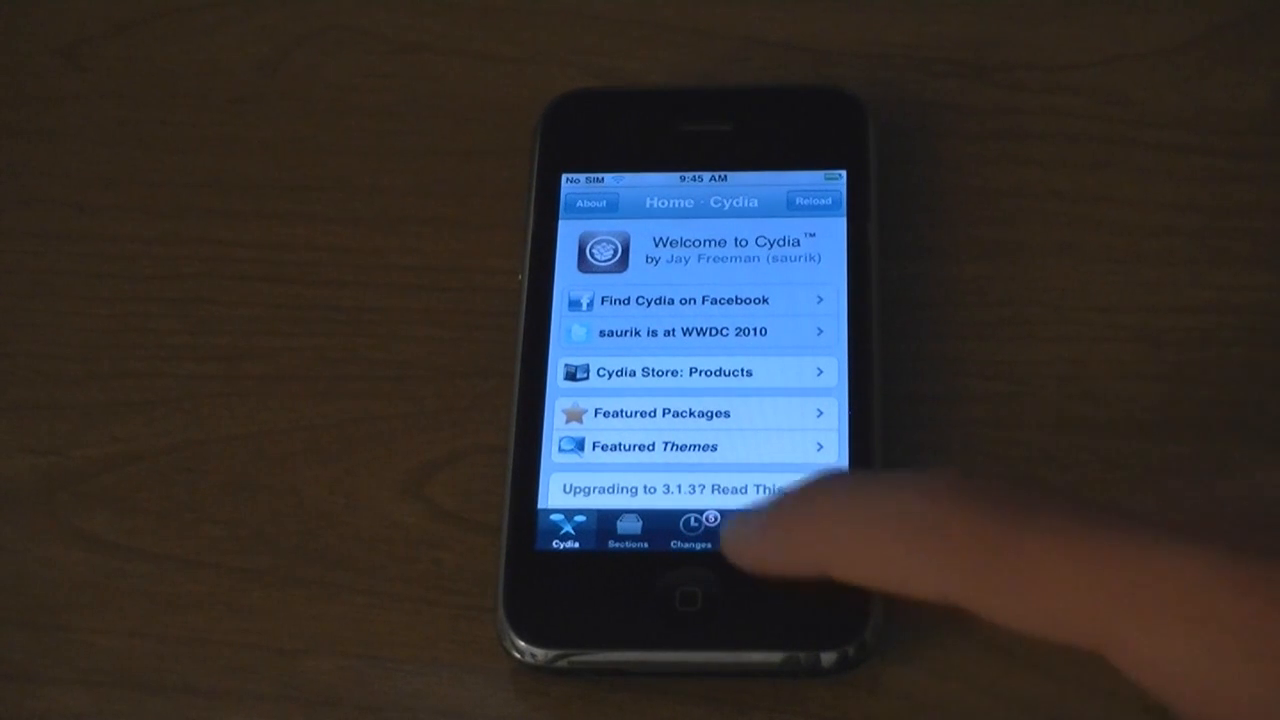
left_click(690, 530)
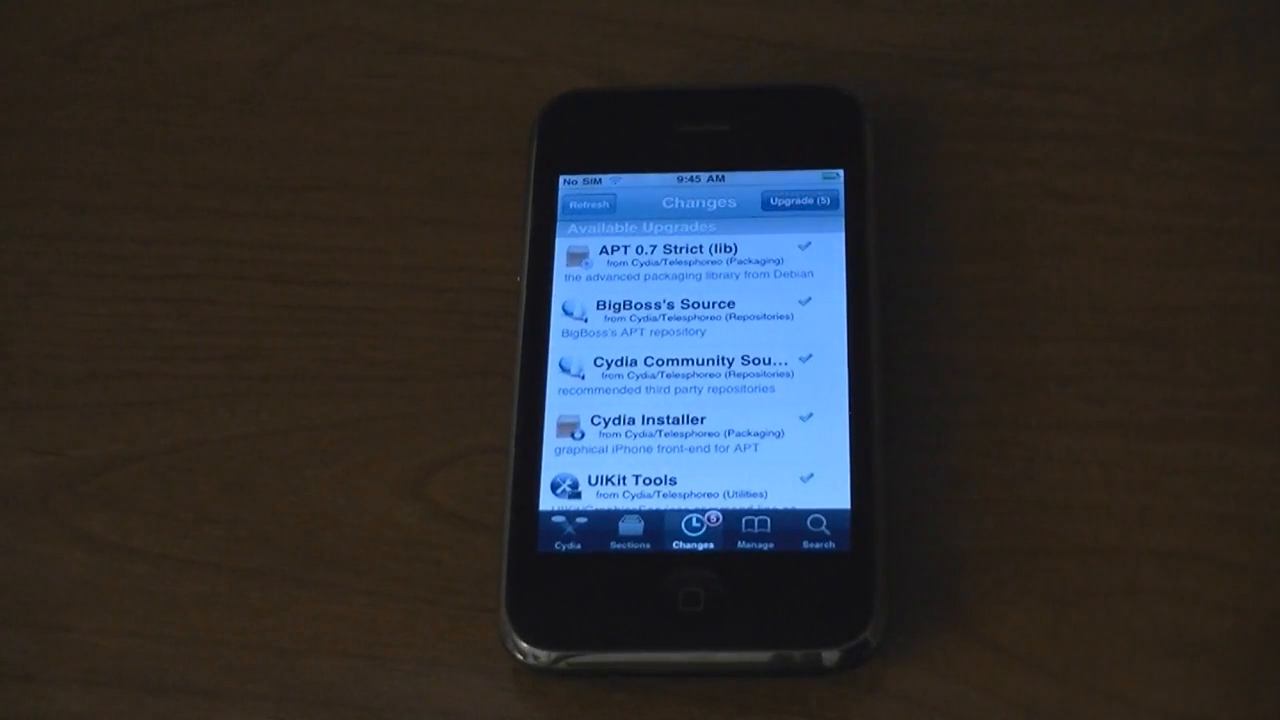
left_click(800, 200)
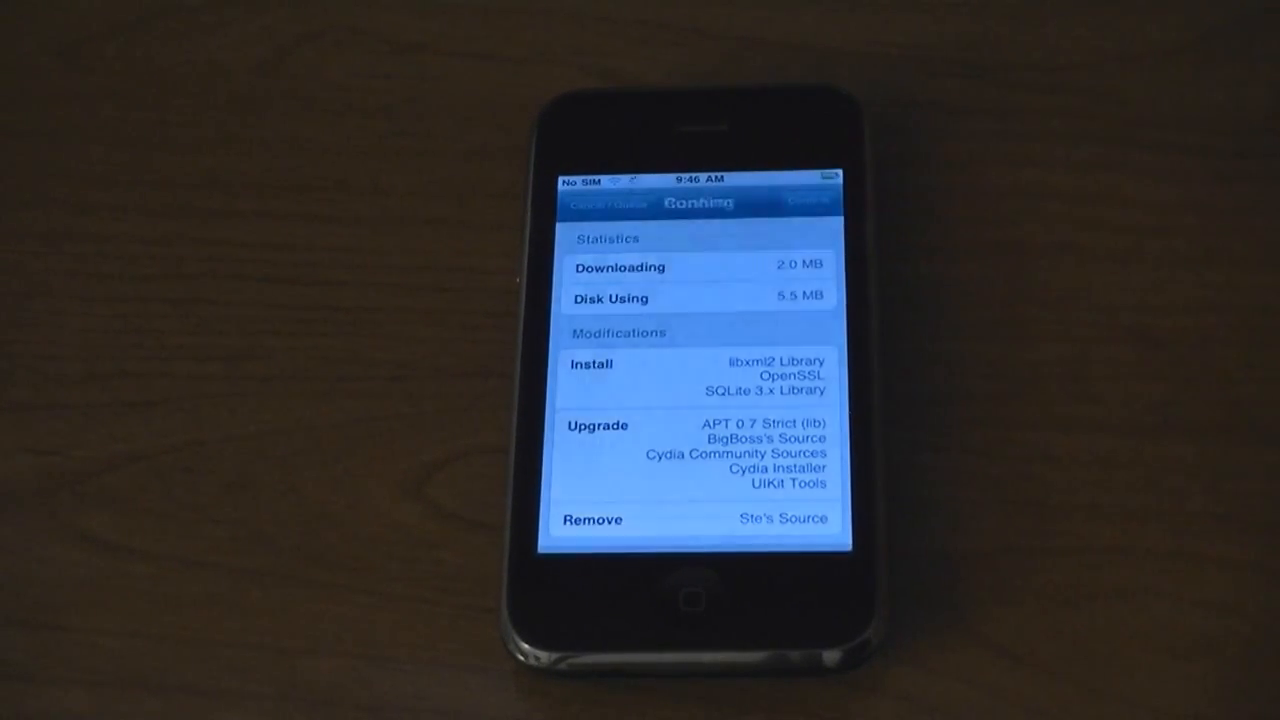
left_click(808, 200)
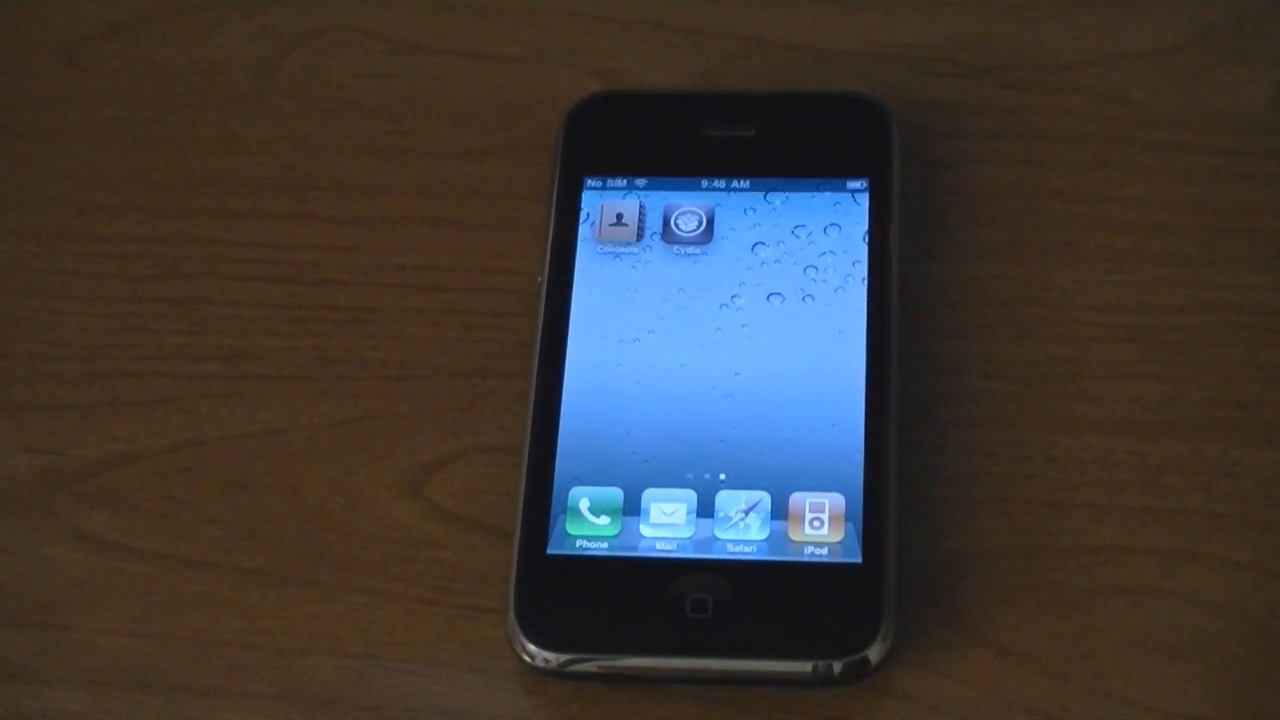
Reach the Add prompt from Cydia's Manage > Sources list in edit mode.
left_click(688, 220)
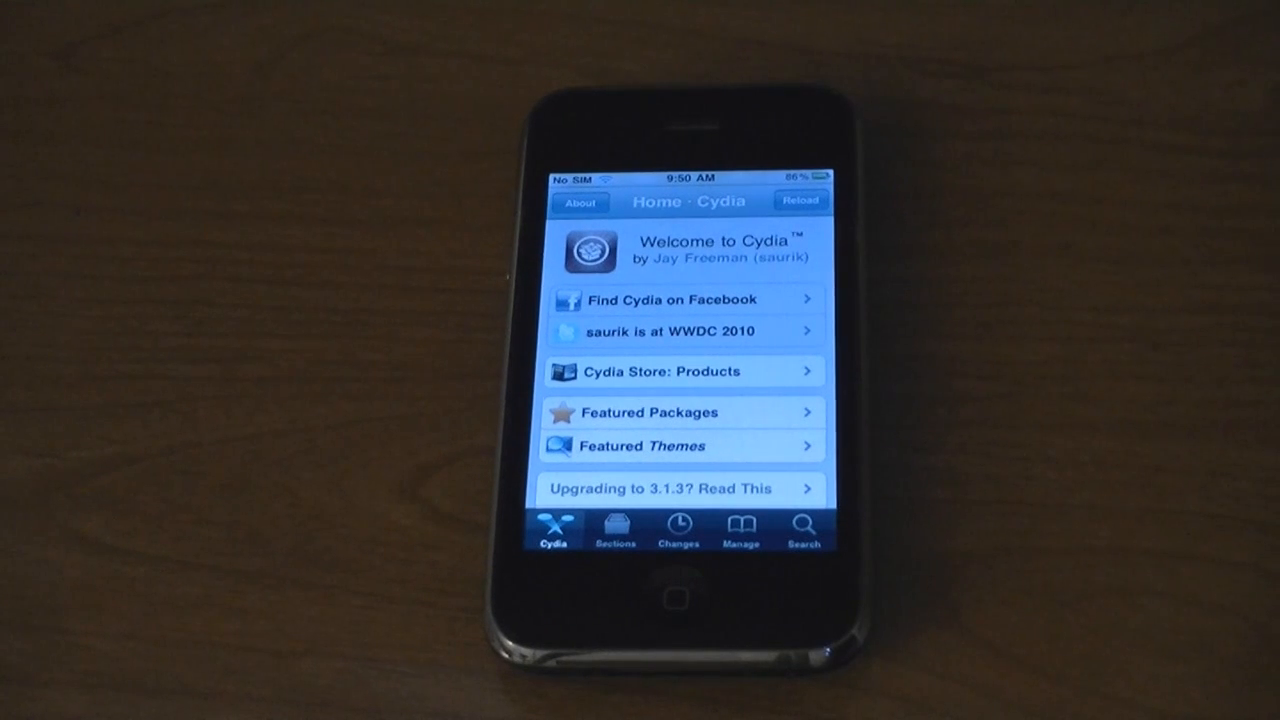
left_click(740, 528)
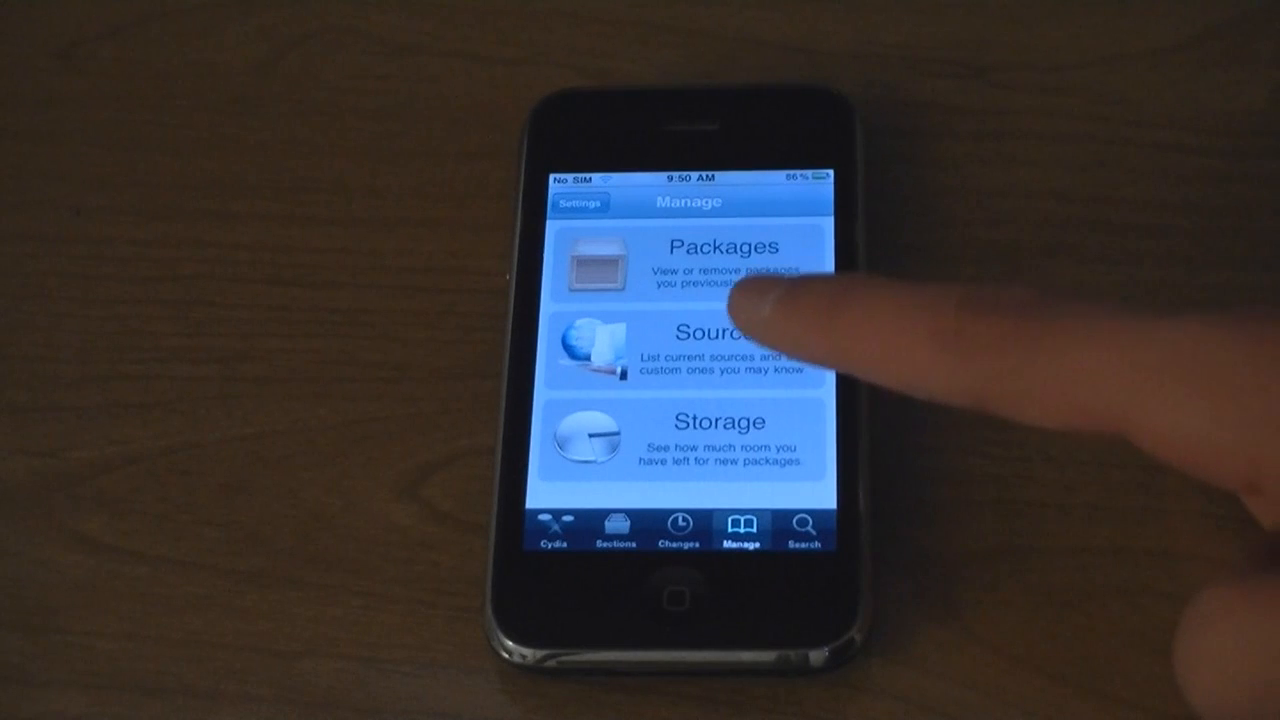
left_click(710, 348)
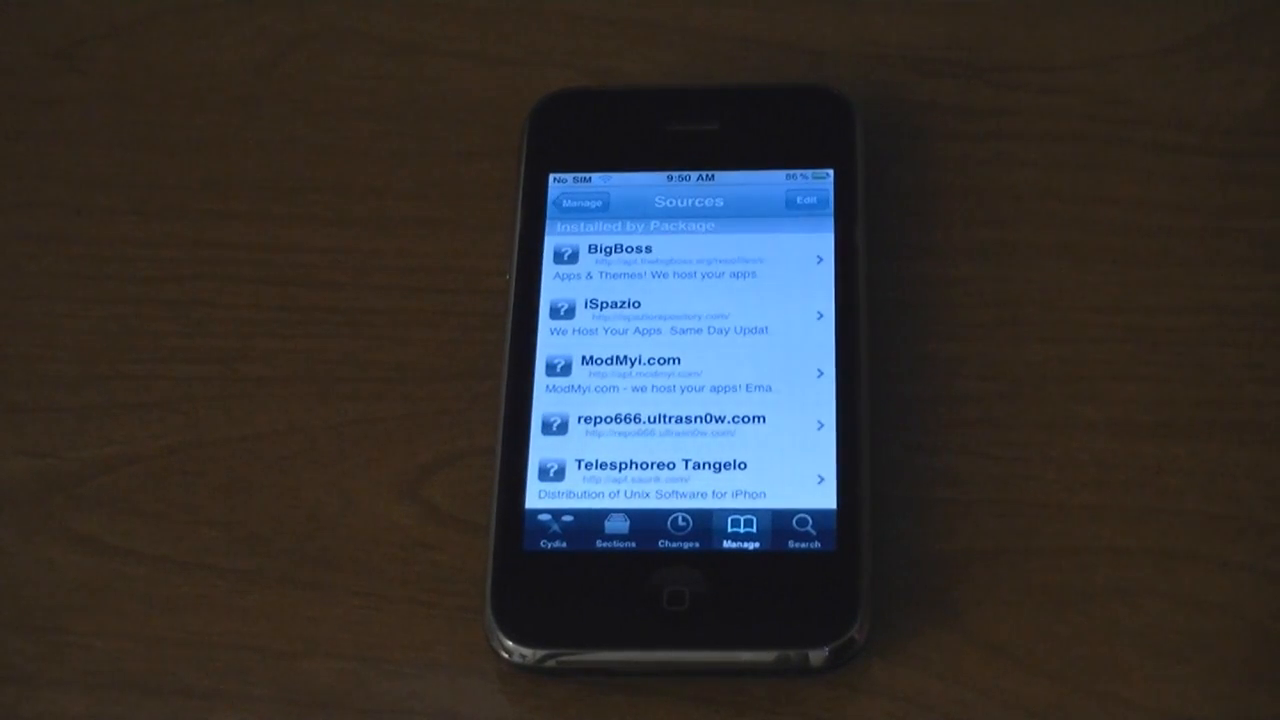
left_click(806, 200)
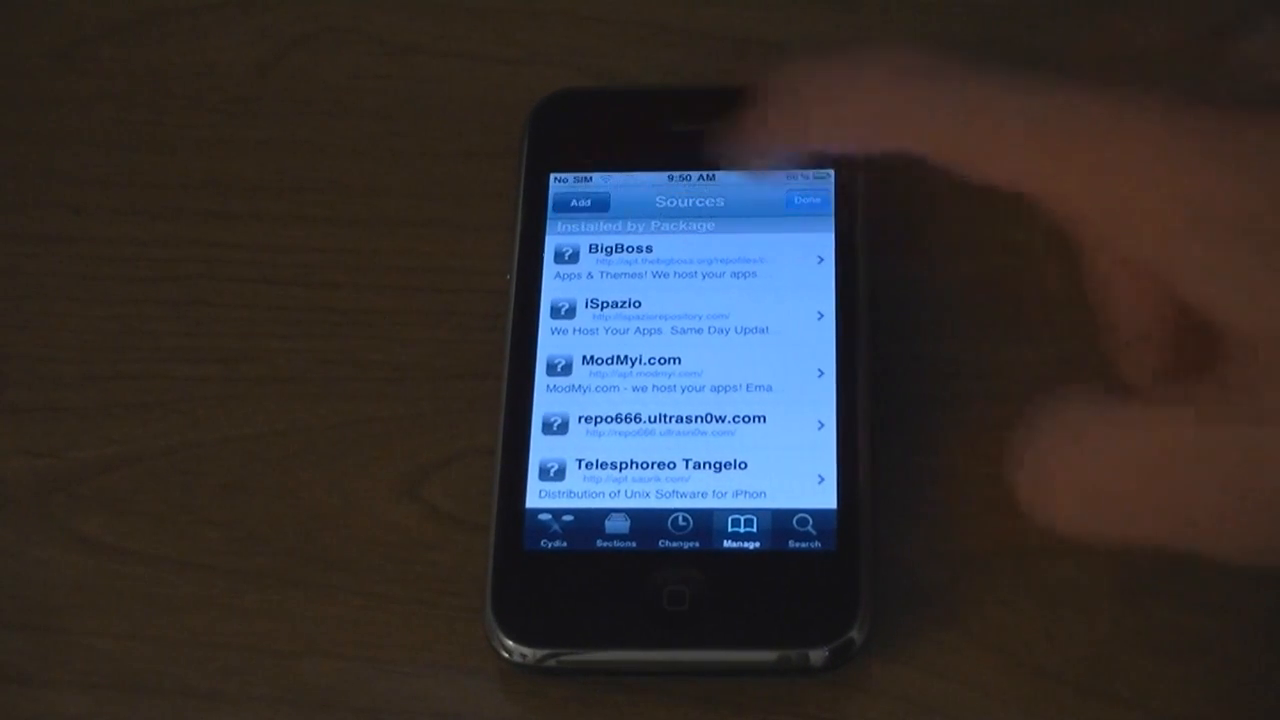
left_click(580, 202)
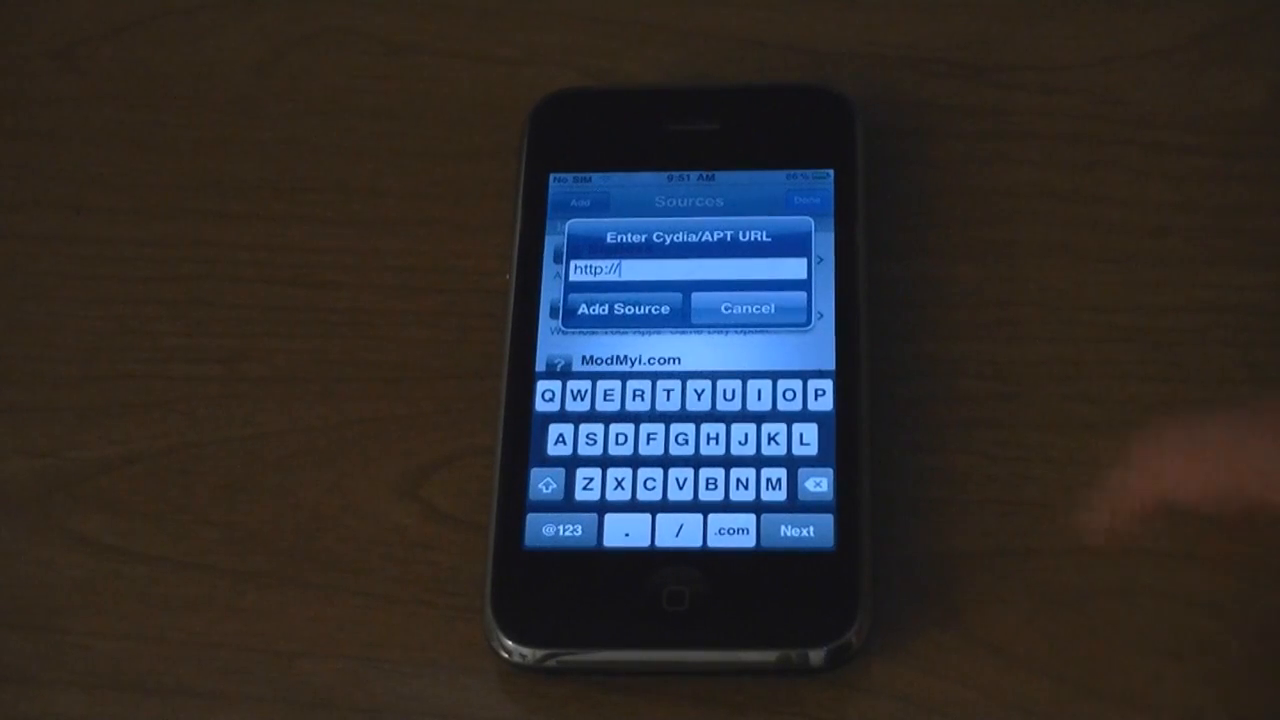
left_click(816, 396)
type("r")
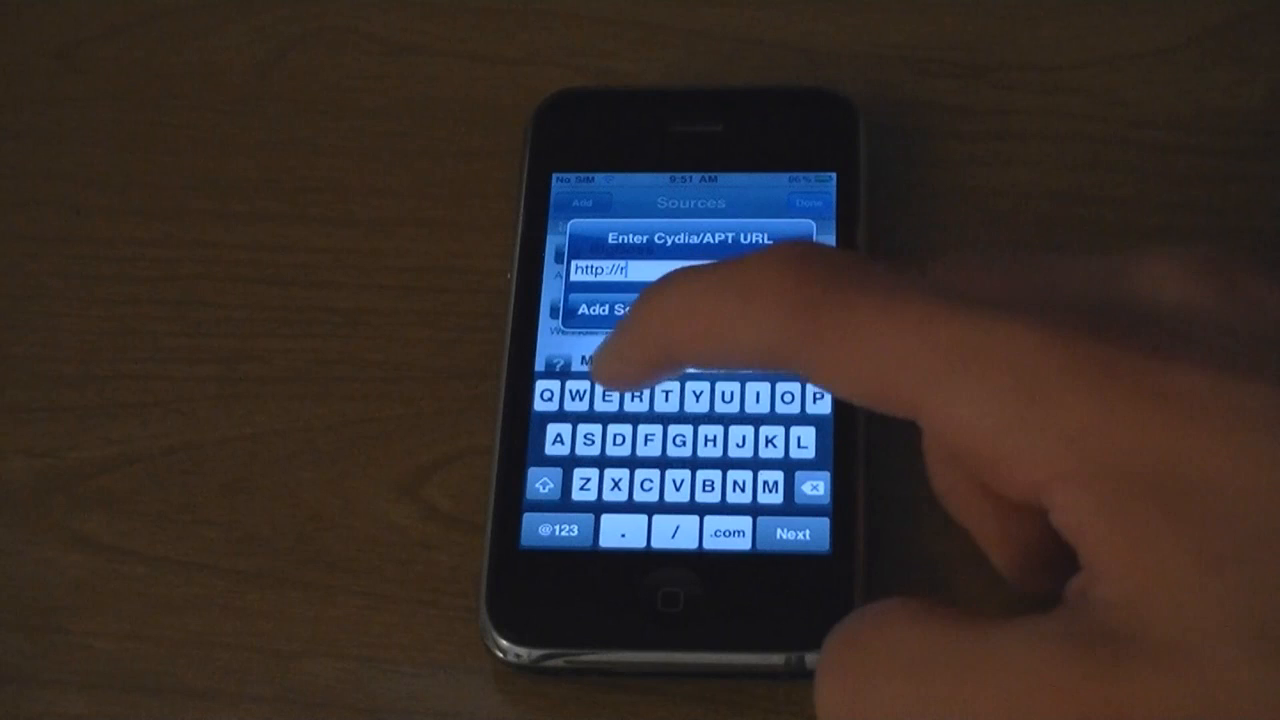
type("epo666.ultrasn0w.com")
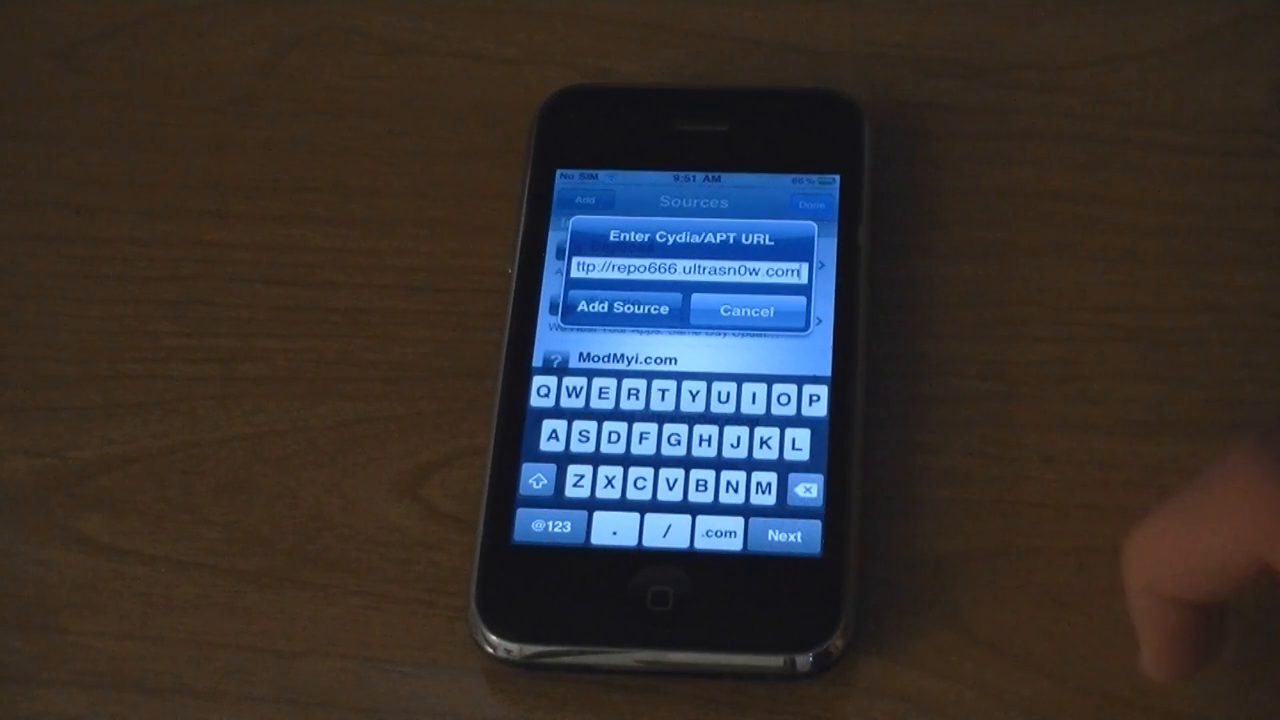
left_click(624, 308)
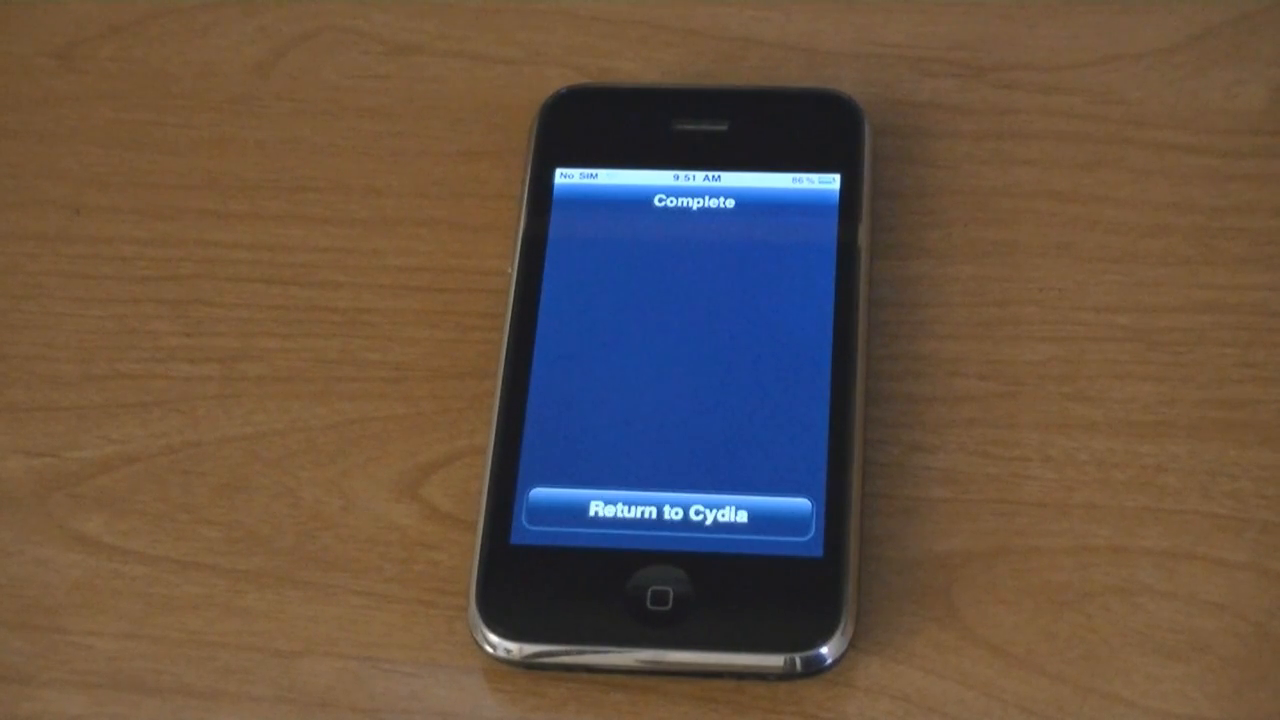
Install ultrasn0w with Mobile Substrate from the repo666.ultrasn0w.com source.
left_click(666, 514)
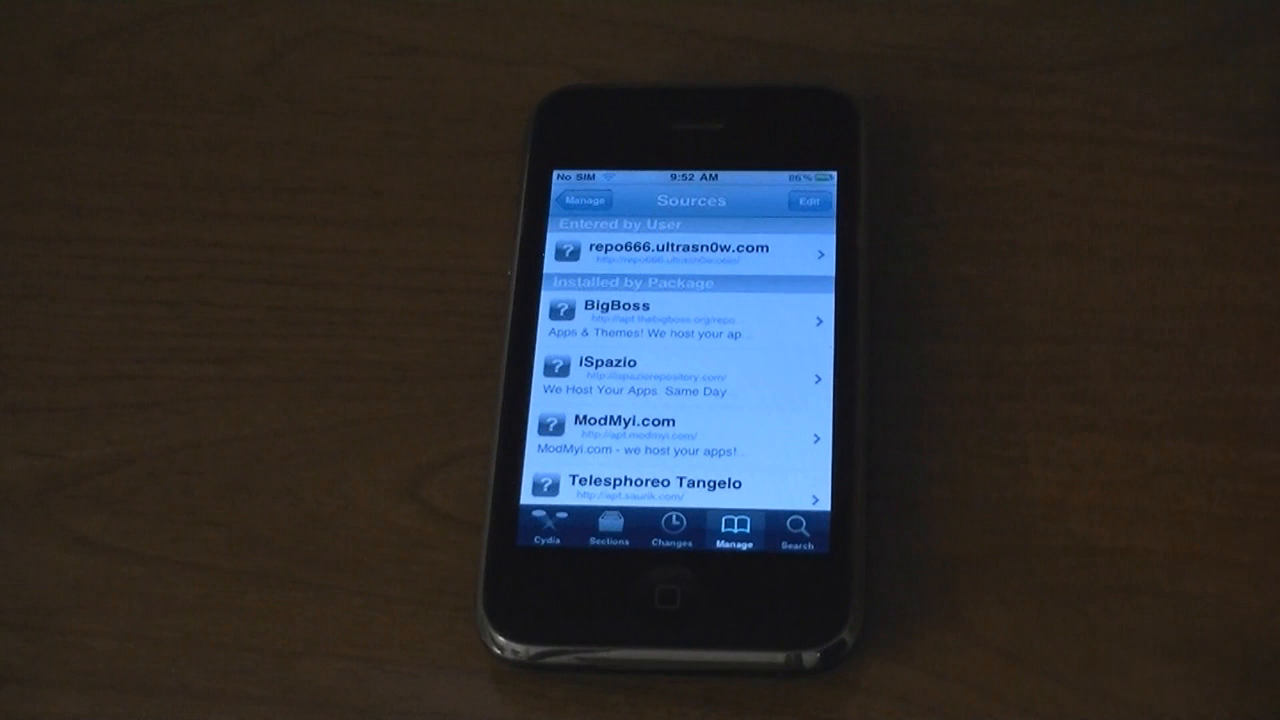
left_click(690, 250)
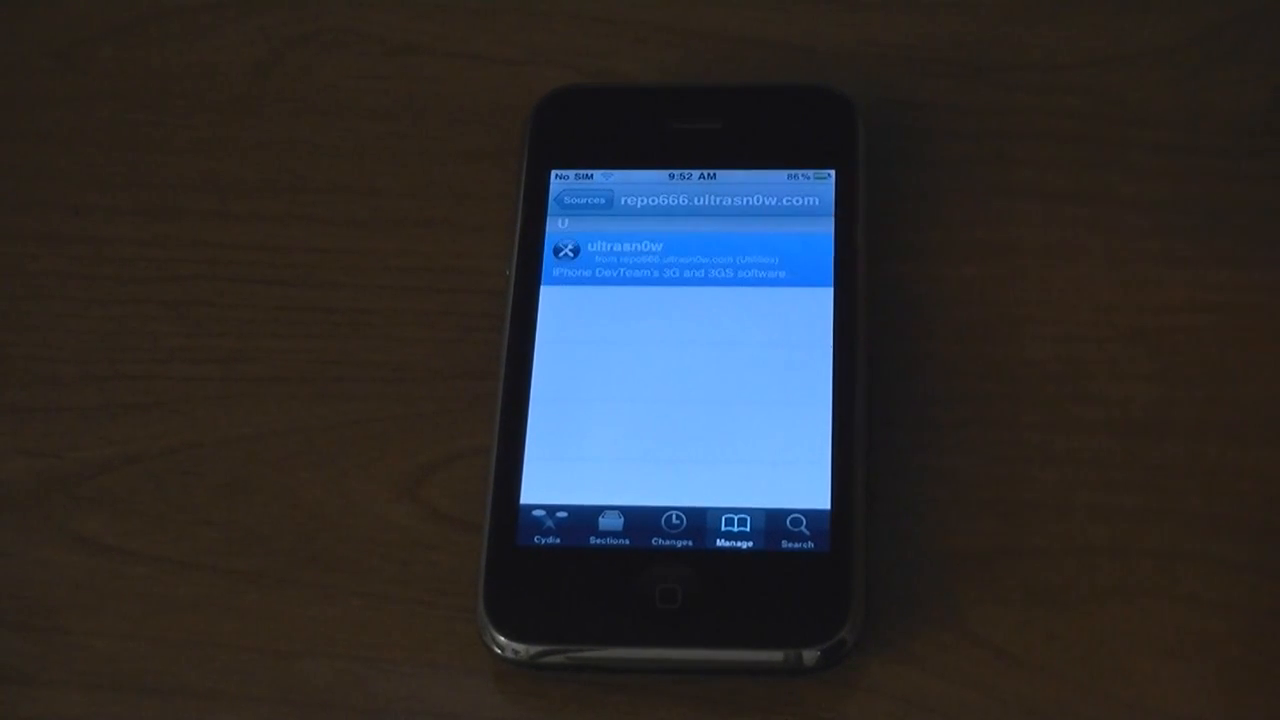
left_click(660, 256)
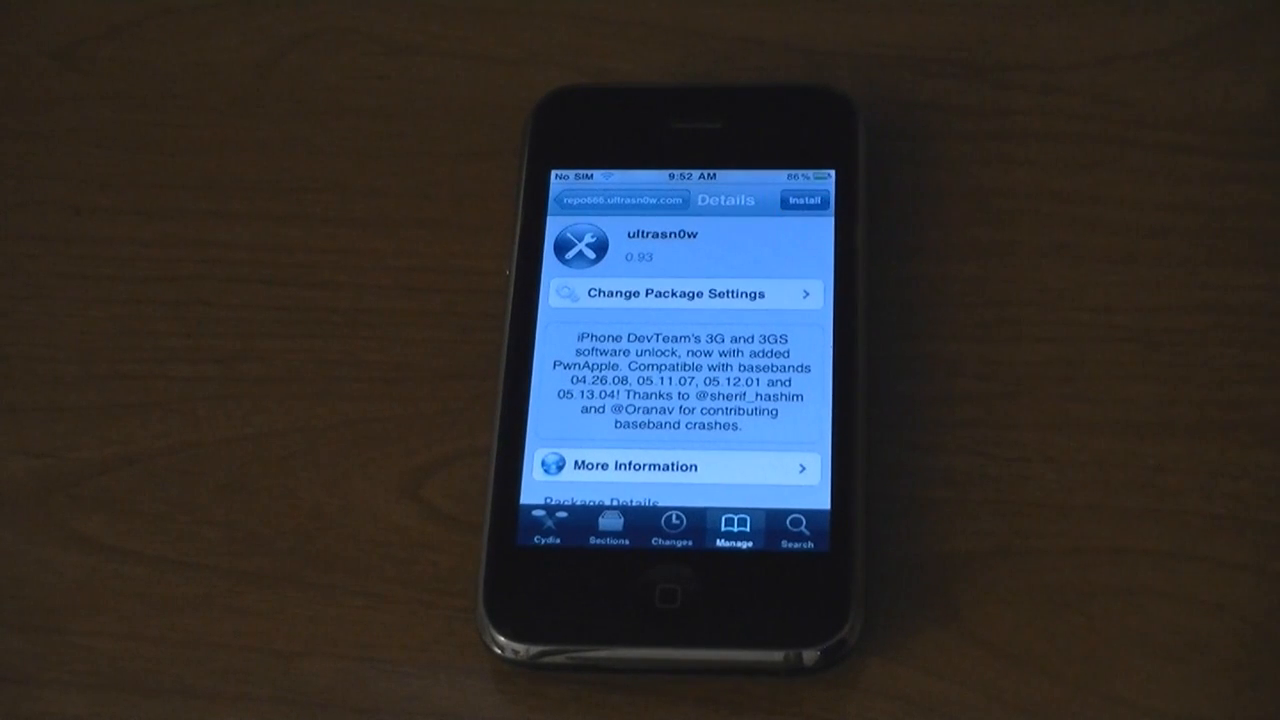
left_click(804, 200)
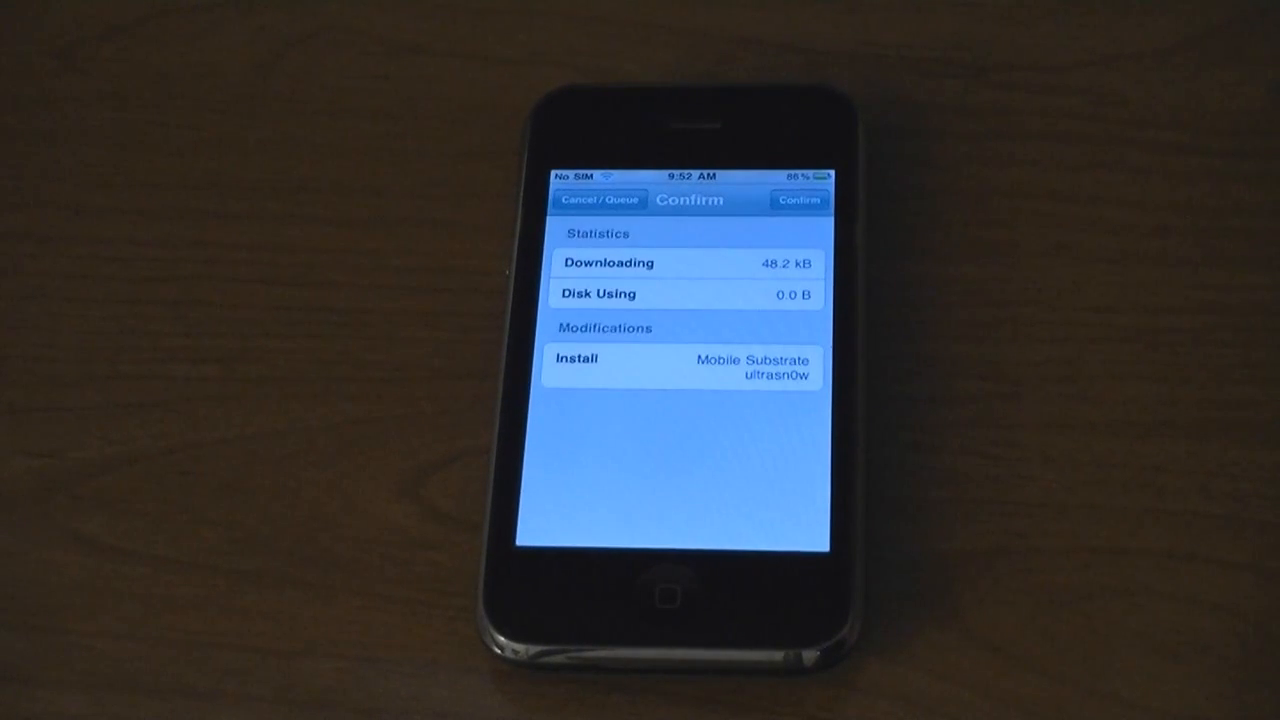
left_click(800, 200)
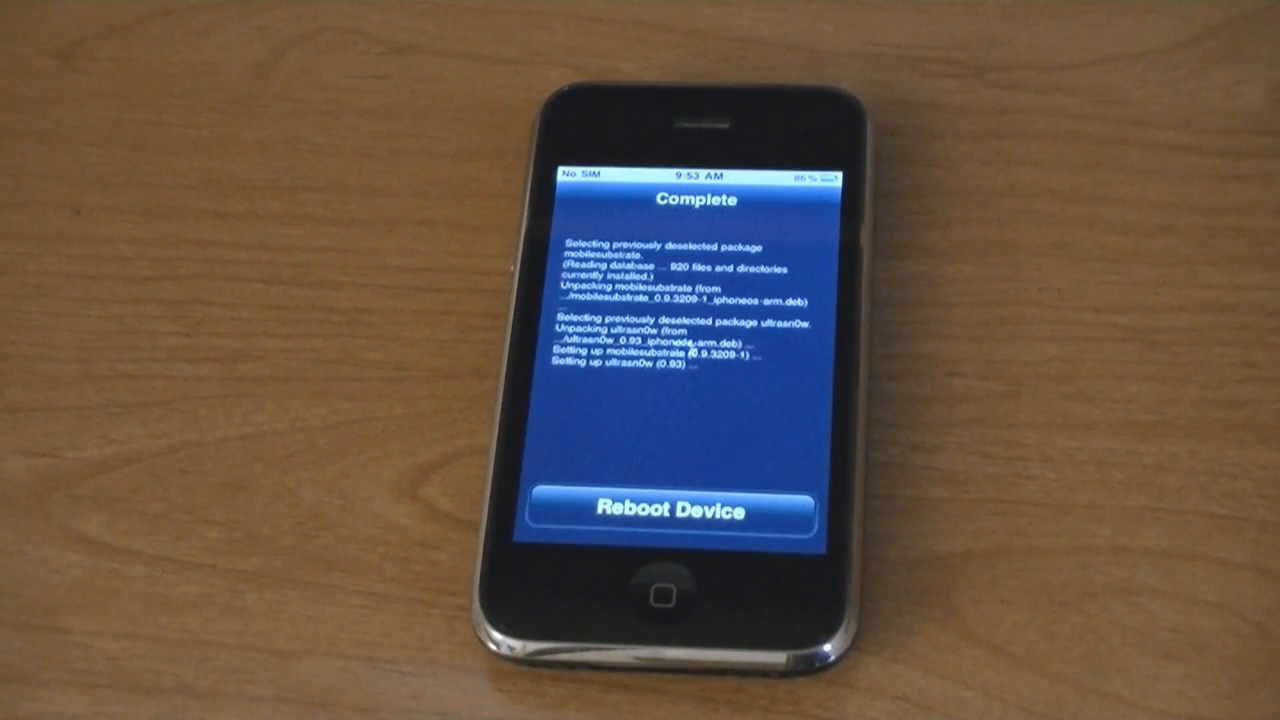
Reboot the device so it returns to the lock screen.
left_click(664, 510)
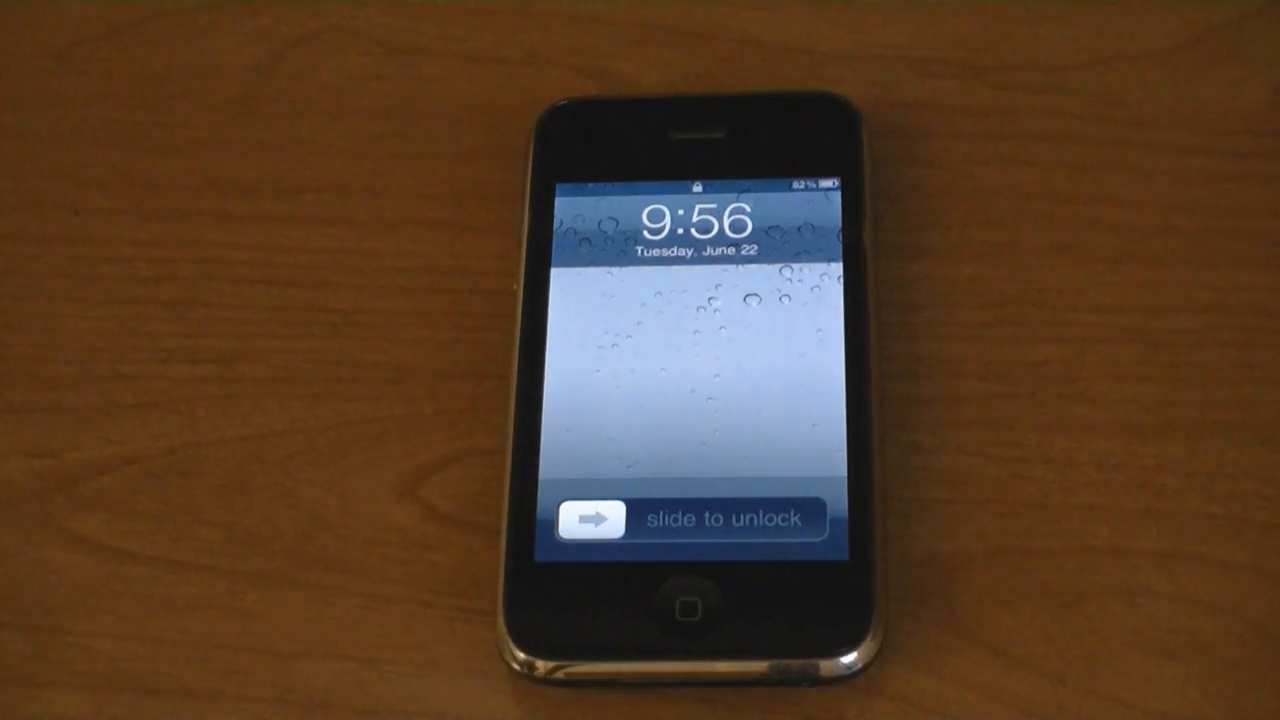
Unlock the phone, go to Settings > General > Network and switch Enable 3G to OFF.
left_click_drag(590, 518, 760, 520)
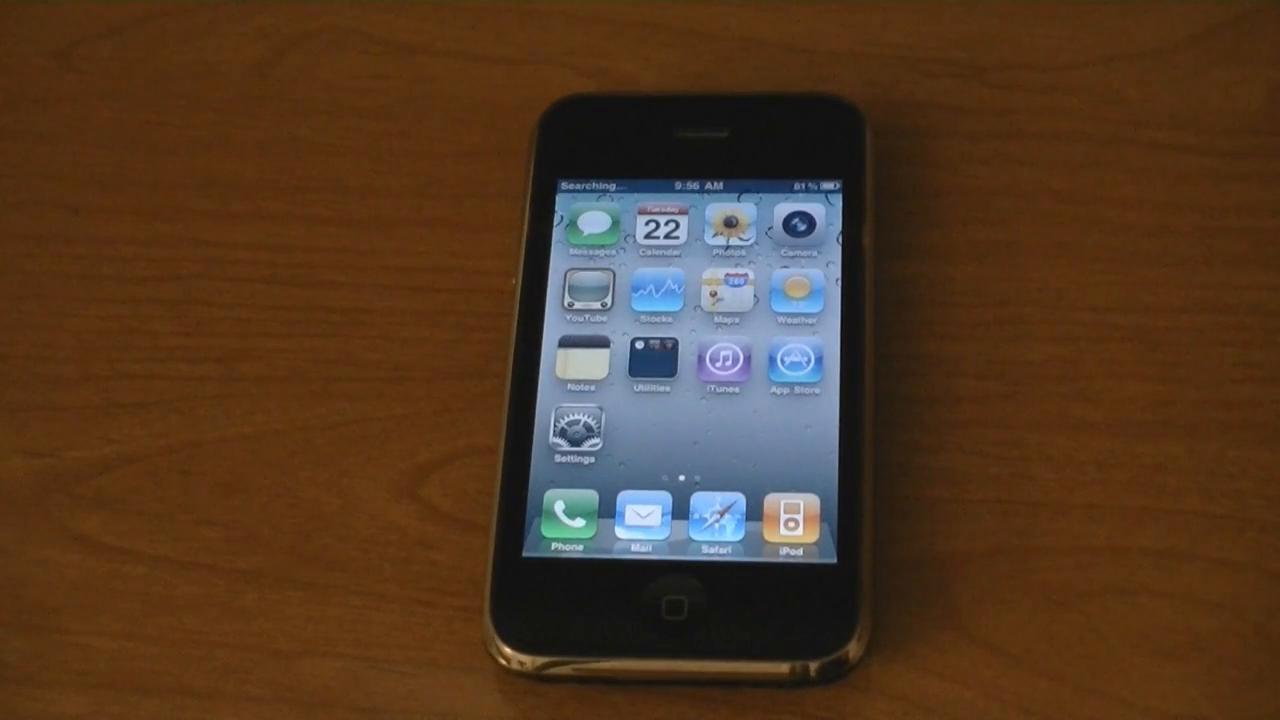
left_click(566, 436)
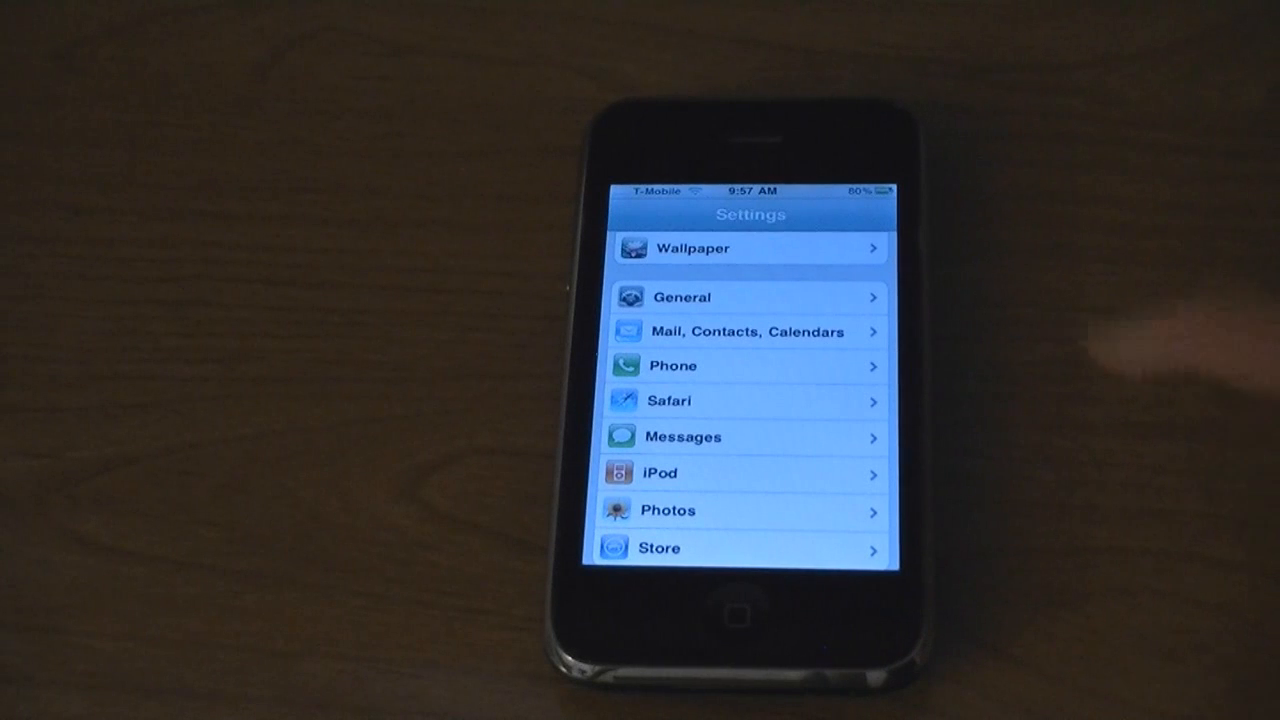
left_click(680, 296)
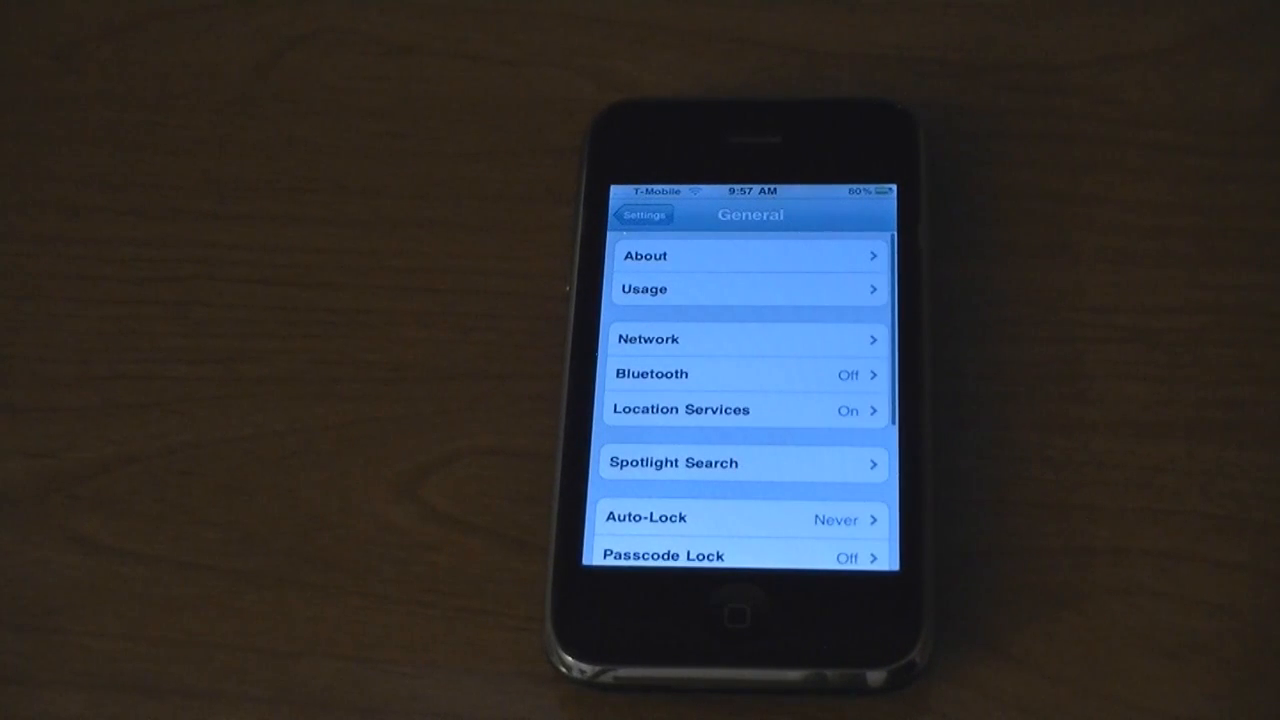
left_click(744, 340)
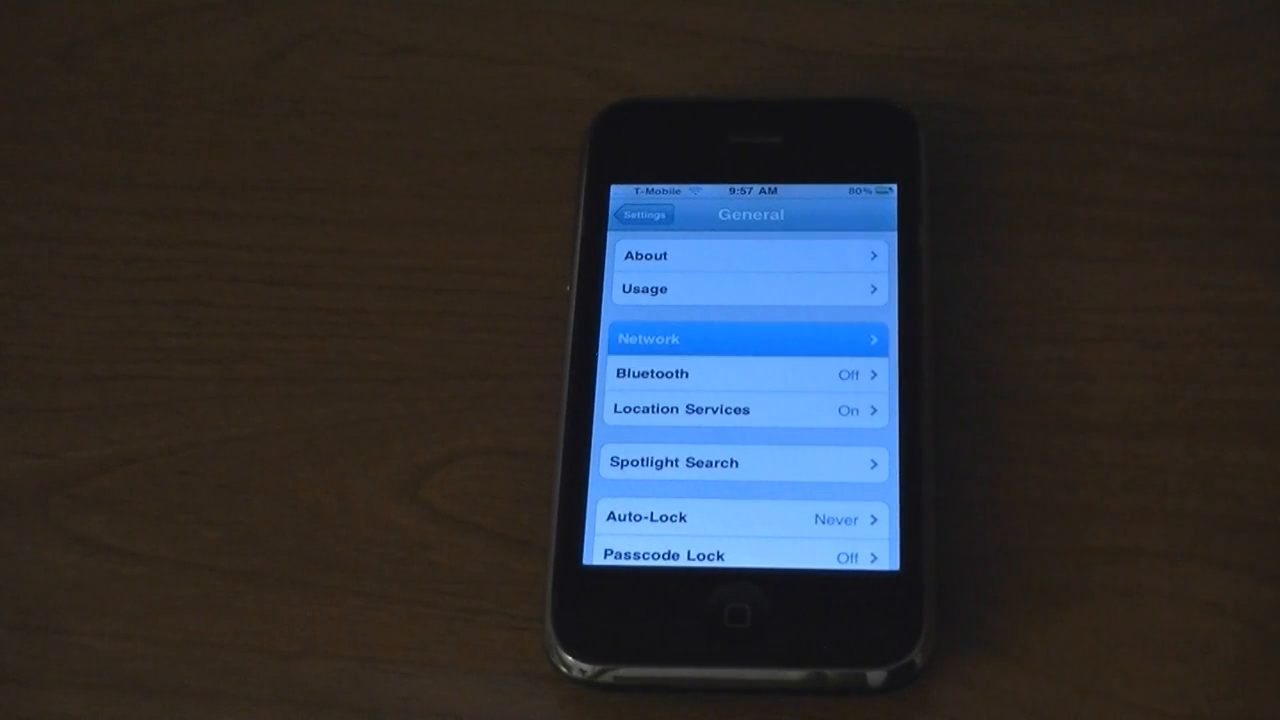
left_click(744, 338)
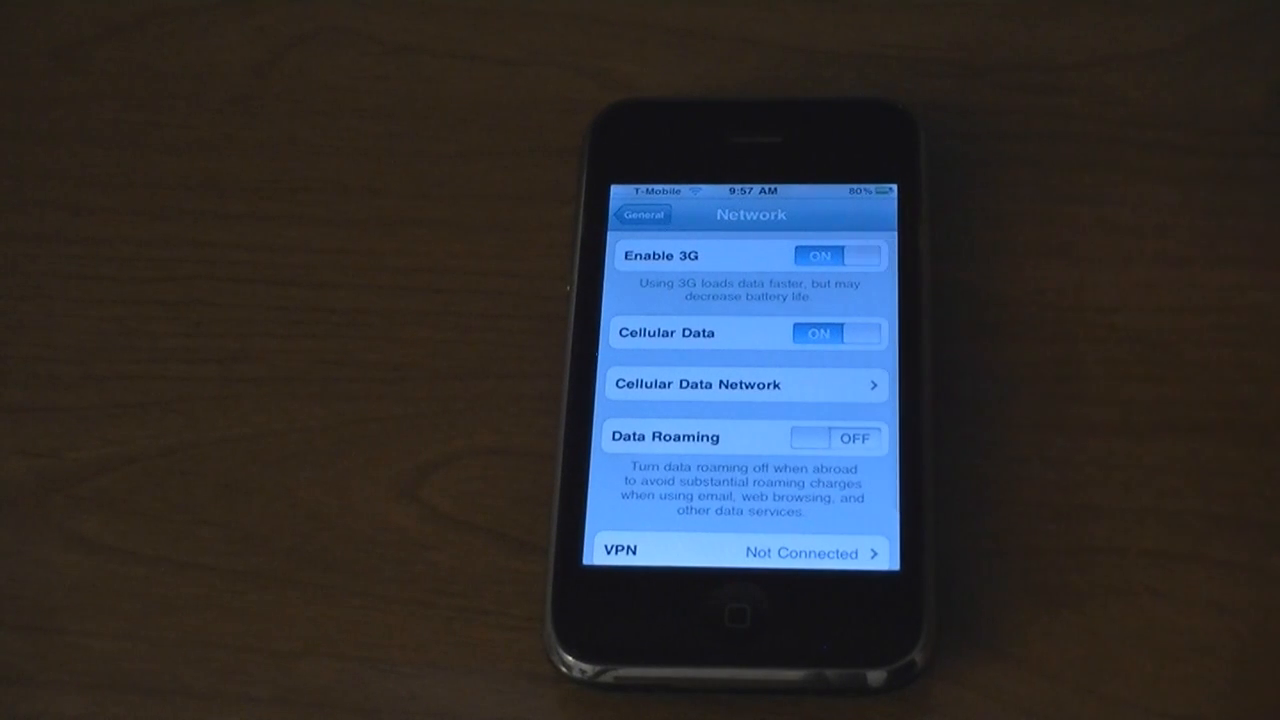
left_click(836, 256)
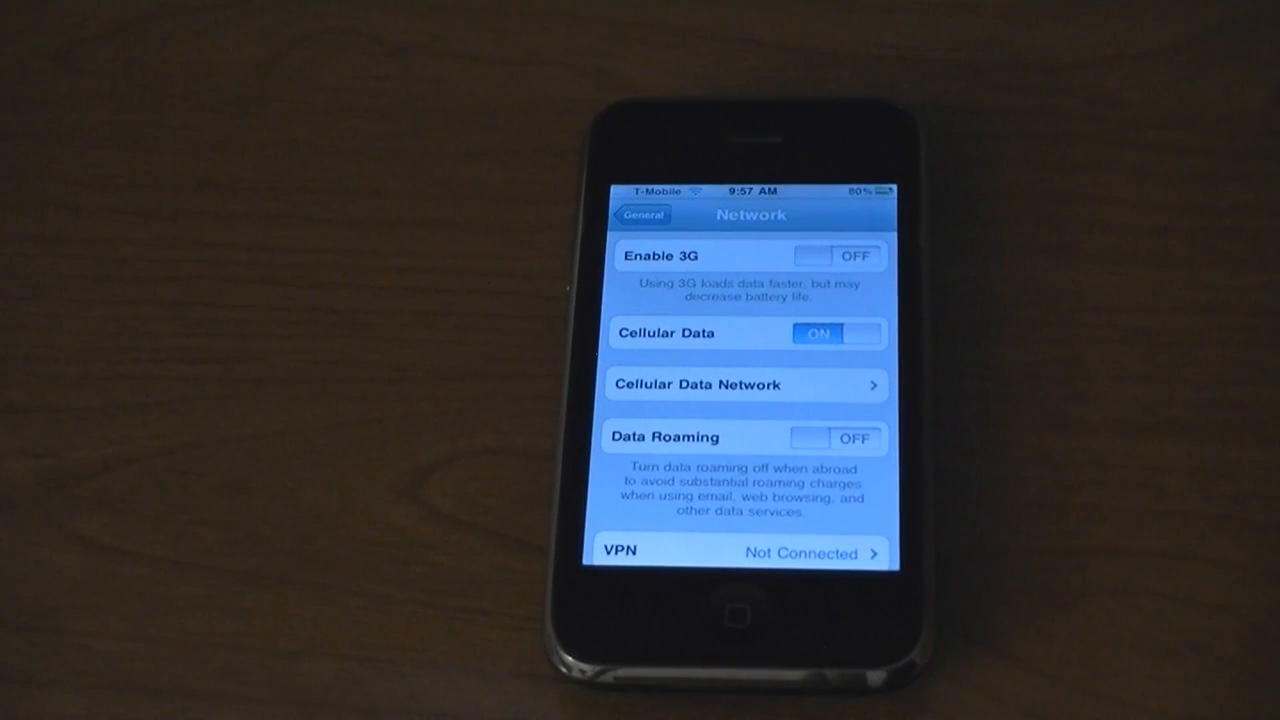